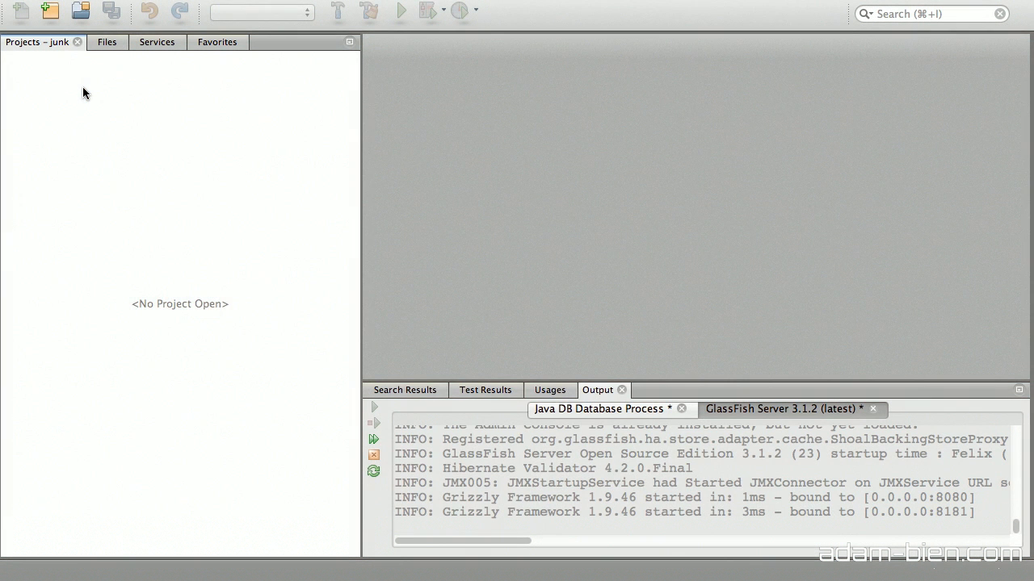
Start a new Java Web Application project from the Projects panel
right_click(84, 92)
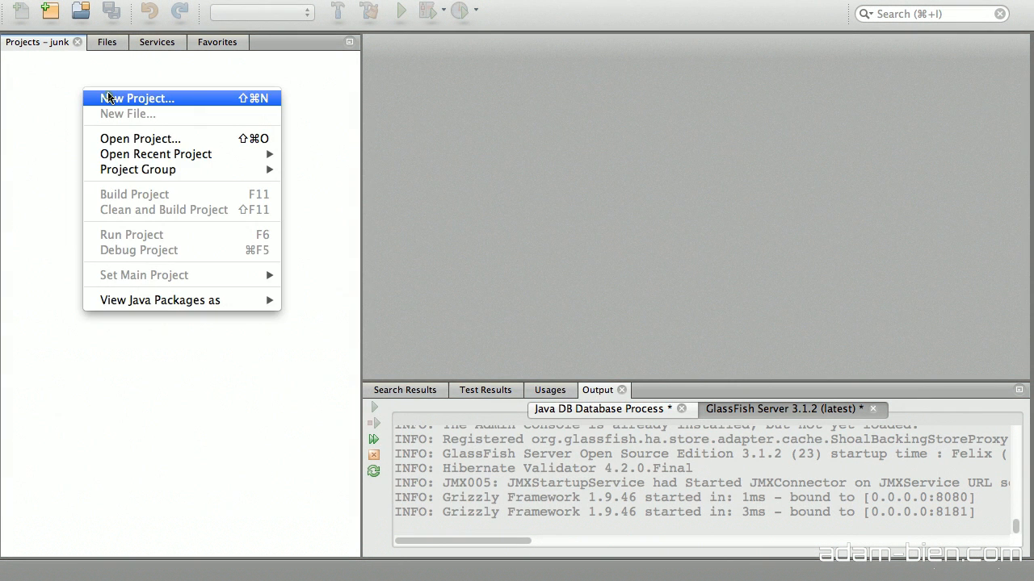
click(137, 99)
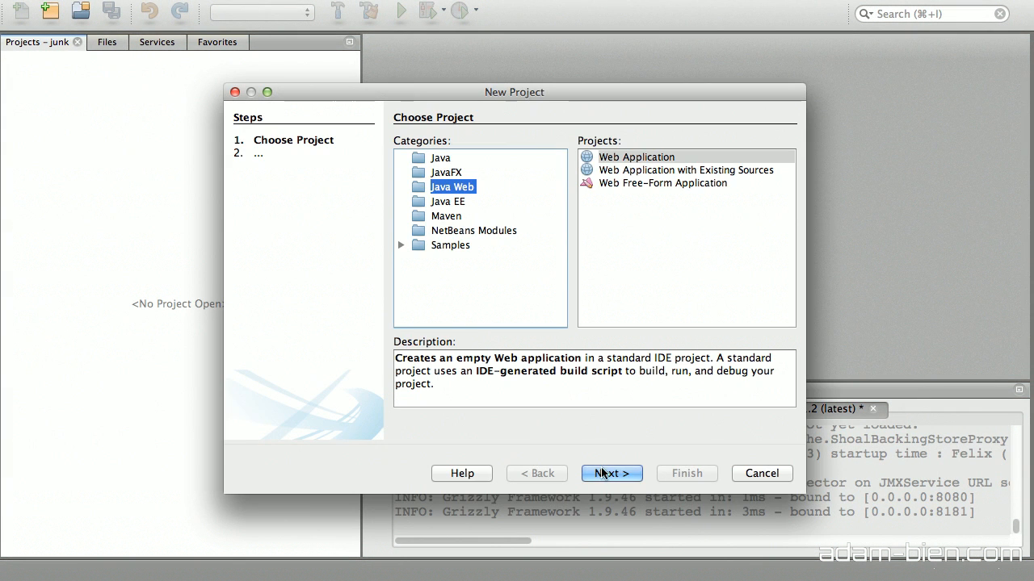
click(611, 473)
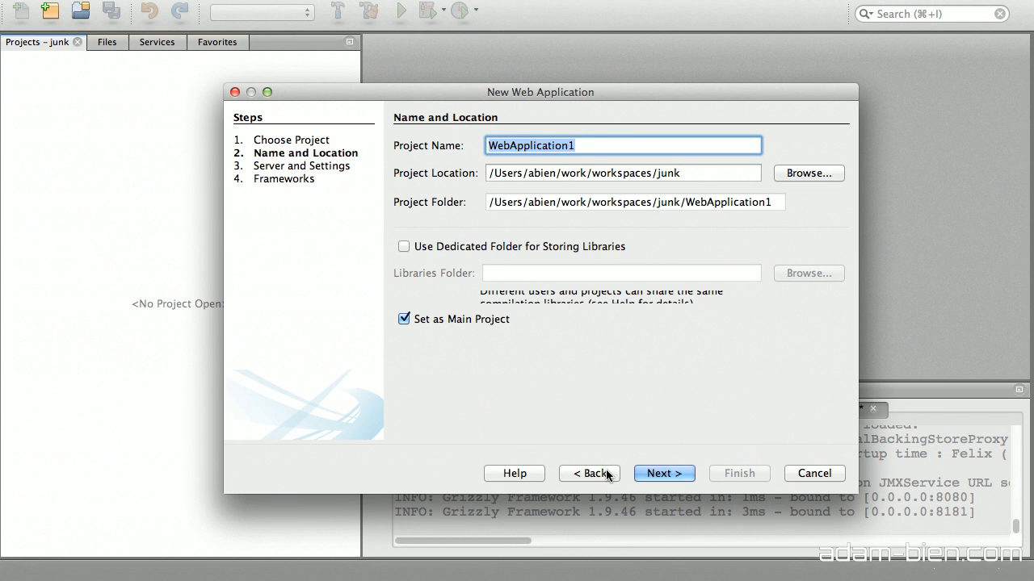
Name the project GreatSimplification, keep GlassFish Server 3.1.2, and finish creation
text(GreatSimpl)
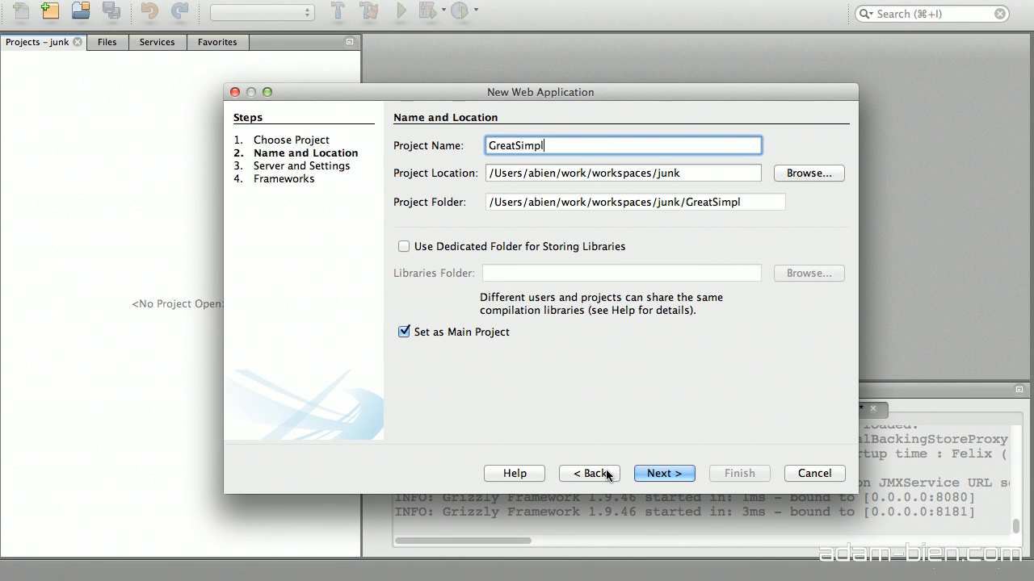
text(ification)
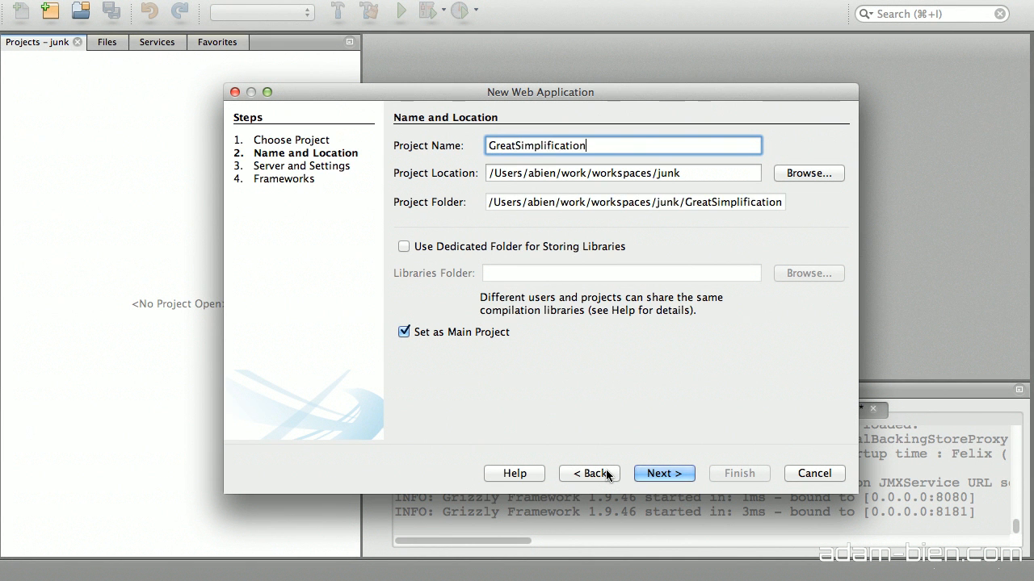
click(662, 473)
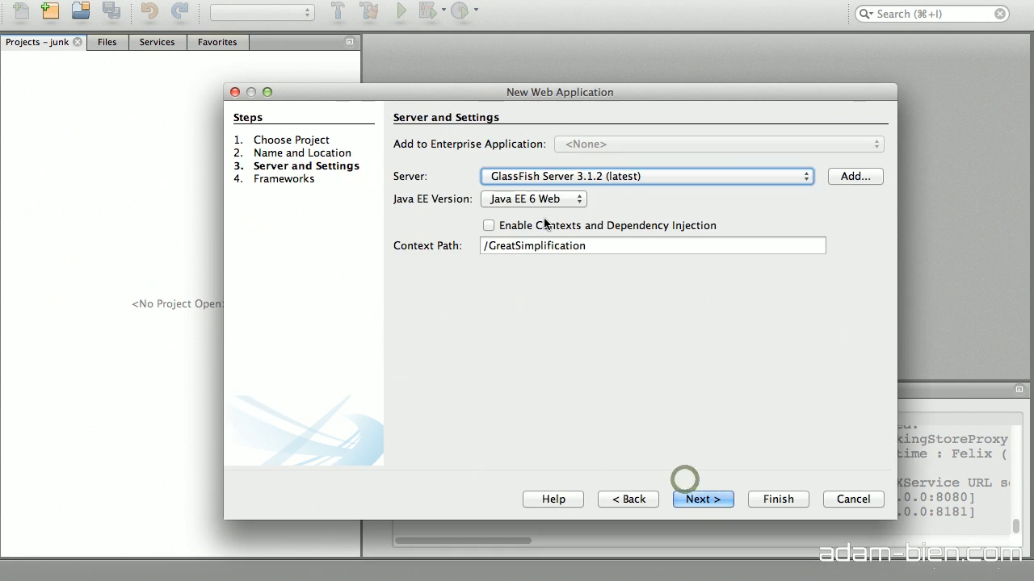
click(487, 226)
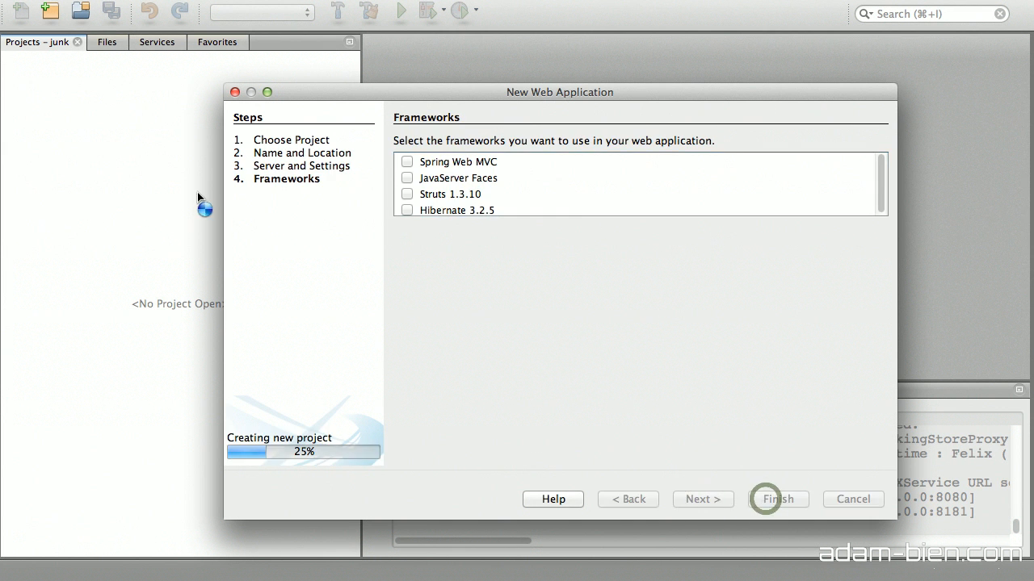
click(773, 499)
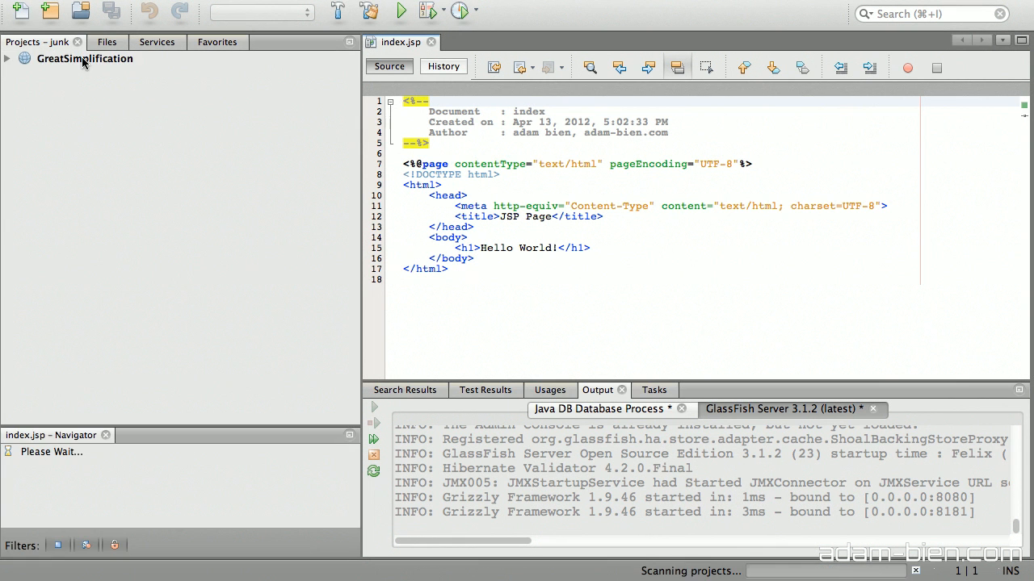
Create a Boundary Java class in package org.simplification
right_click(84, 58)
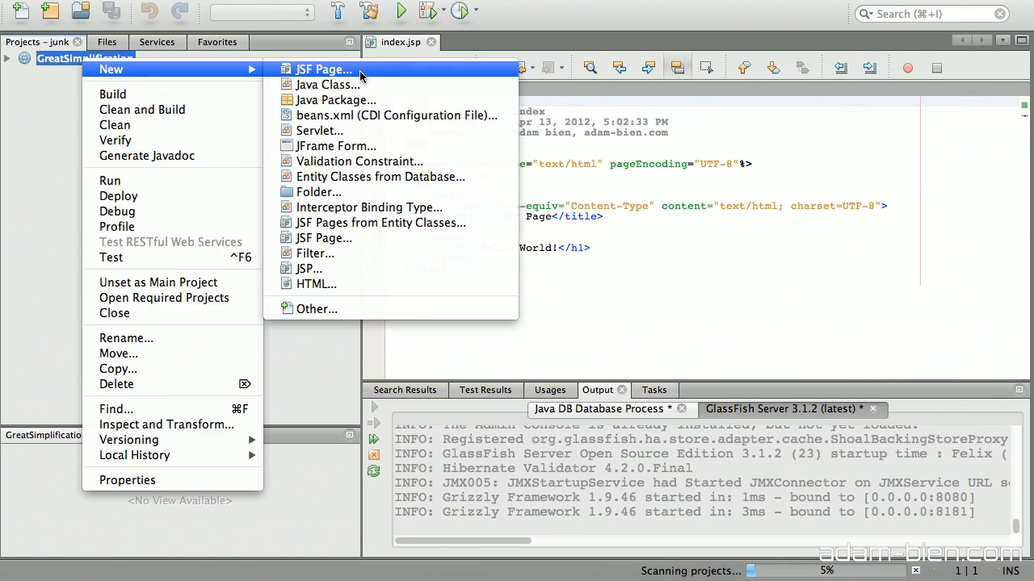
click(327, 84)
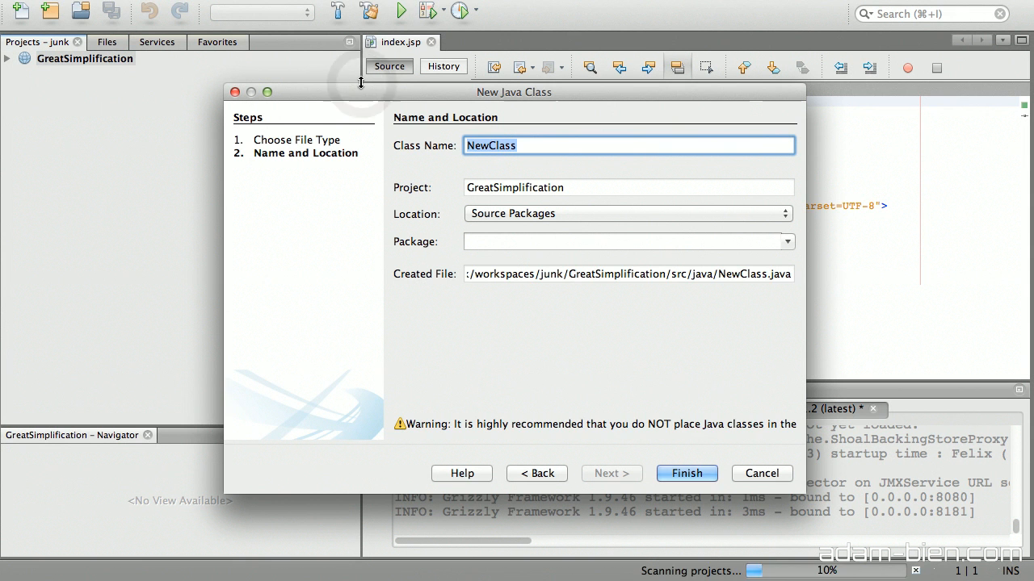
text(Boundary)
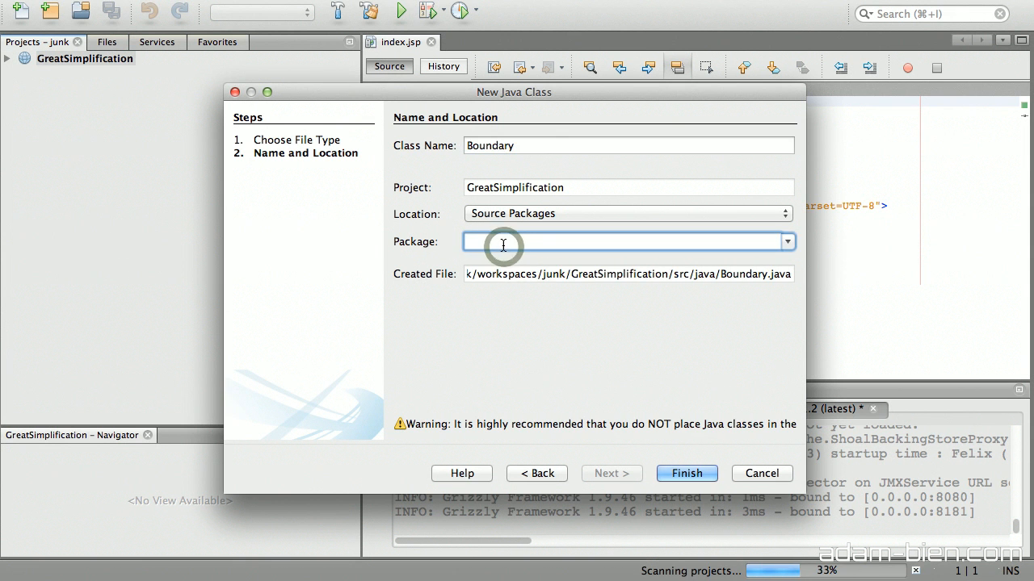
text(org.simplific)
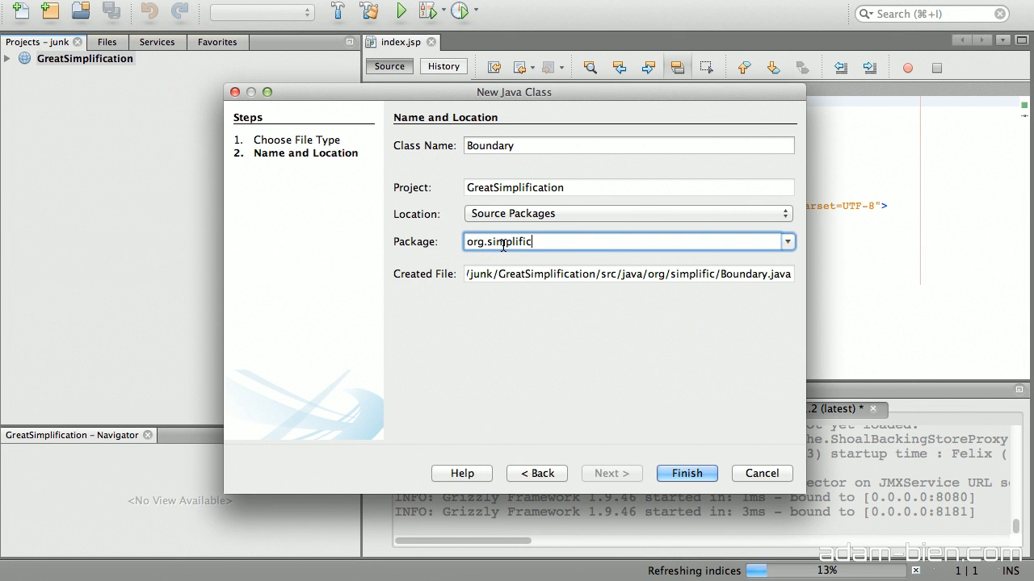
text(ation)
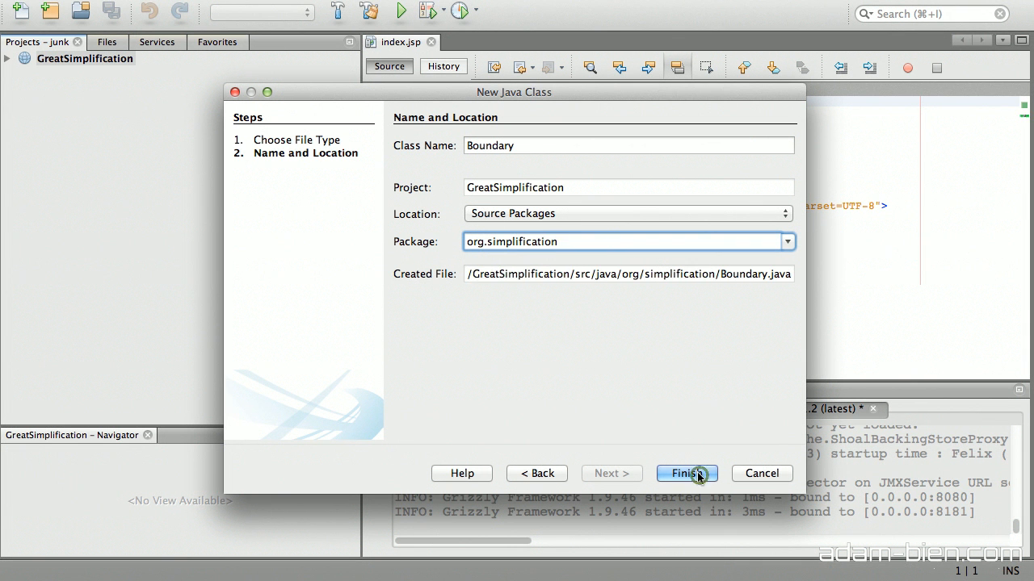
click(685, 473)
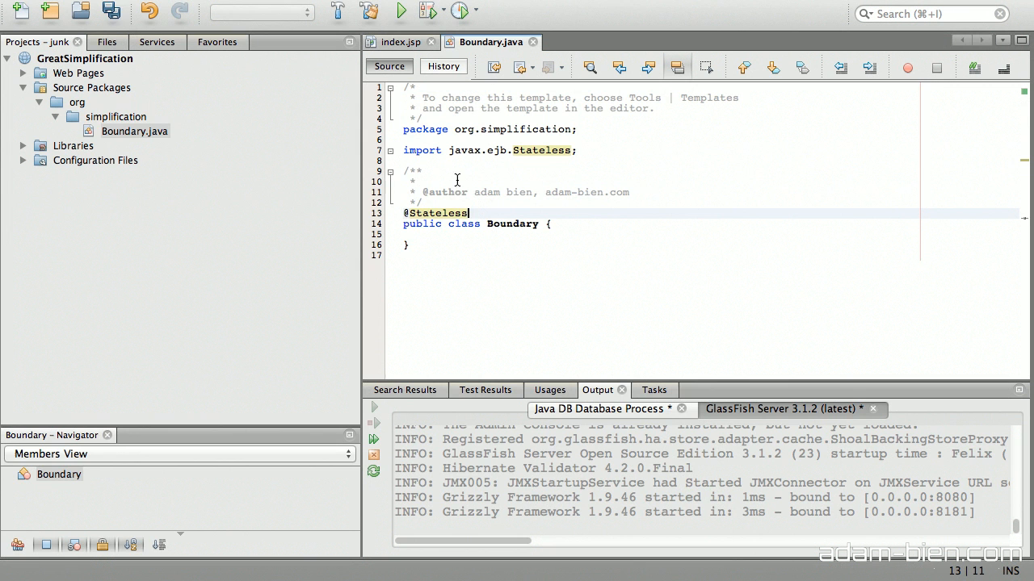
right_click(117, 116)
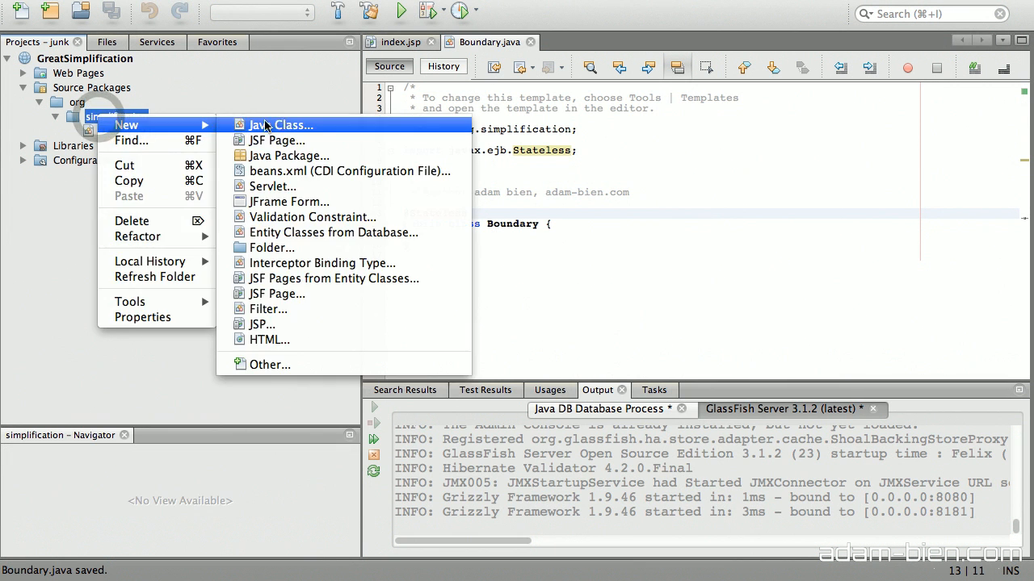
click(282, 124)
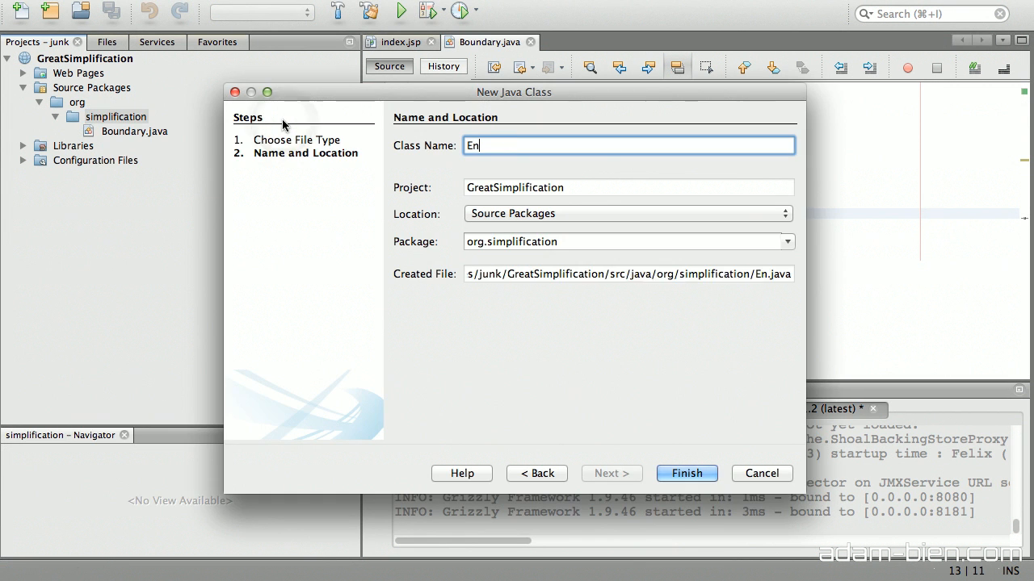
text(AnEnt)
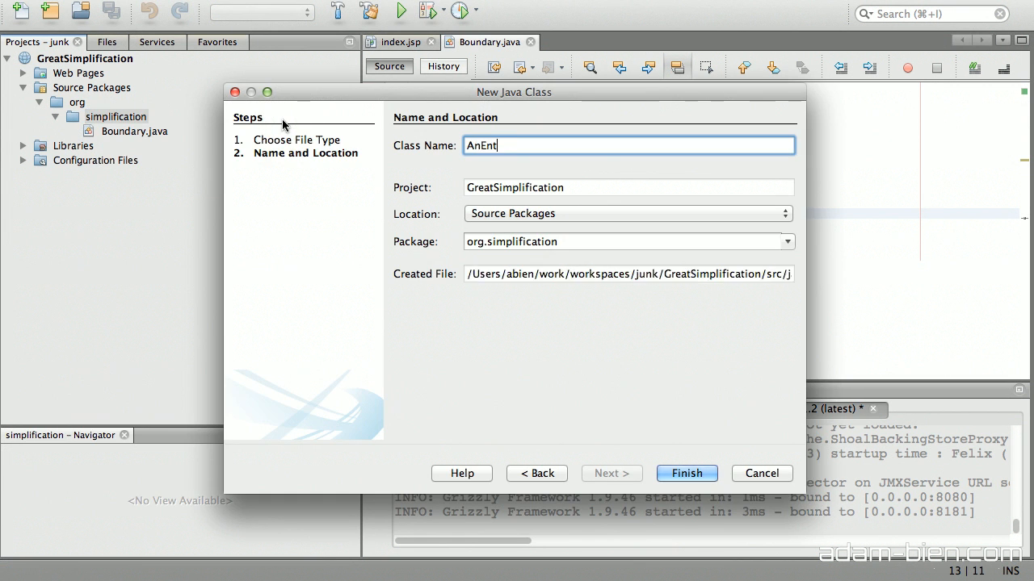
click(685, 473)
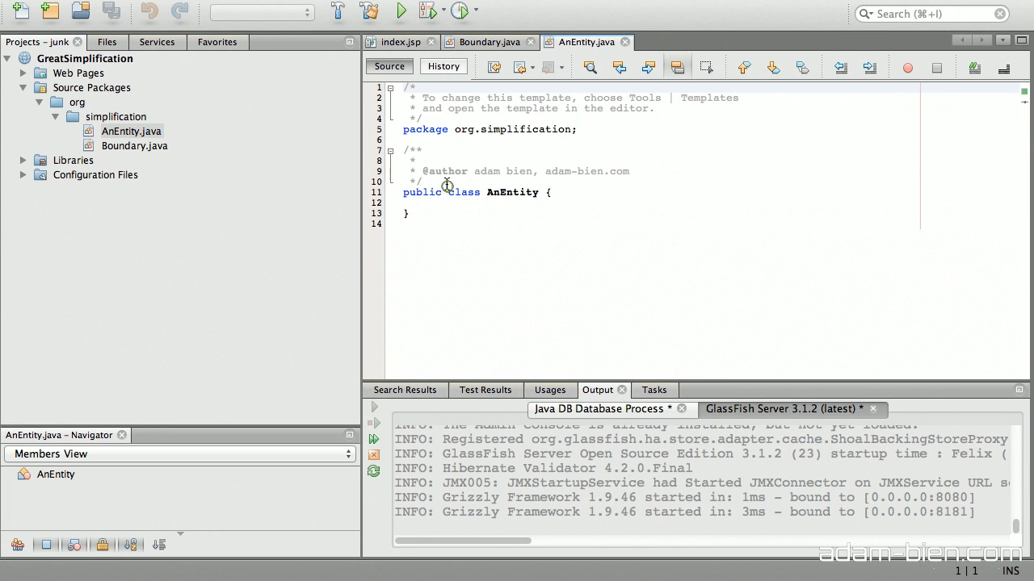
text(@Entity)
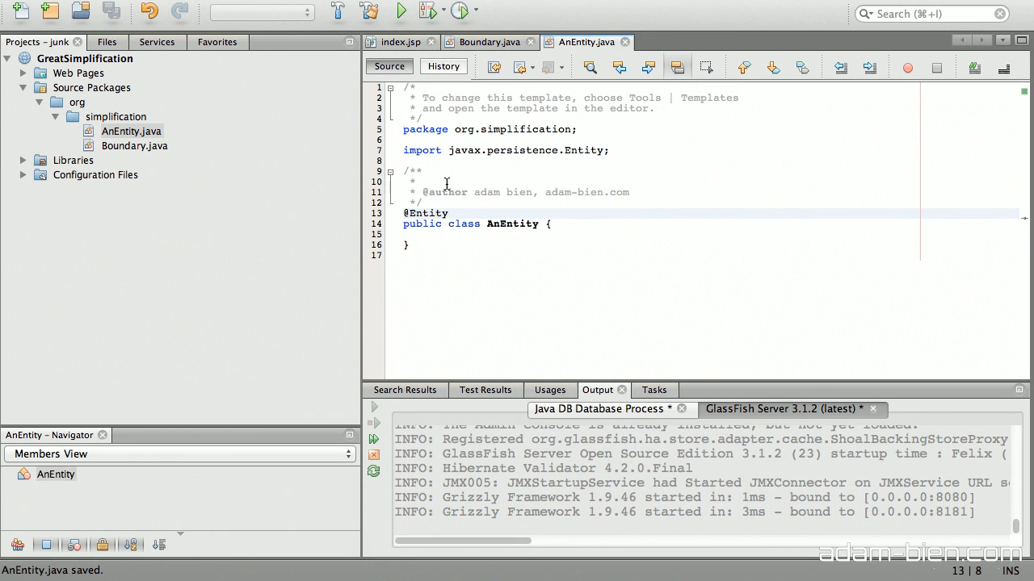
Create the GreatSimplificationPU persistence unit on jdbc/sample with drop-and-create tables via the editor hint
click(379, 223)
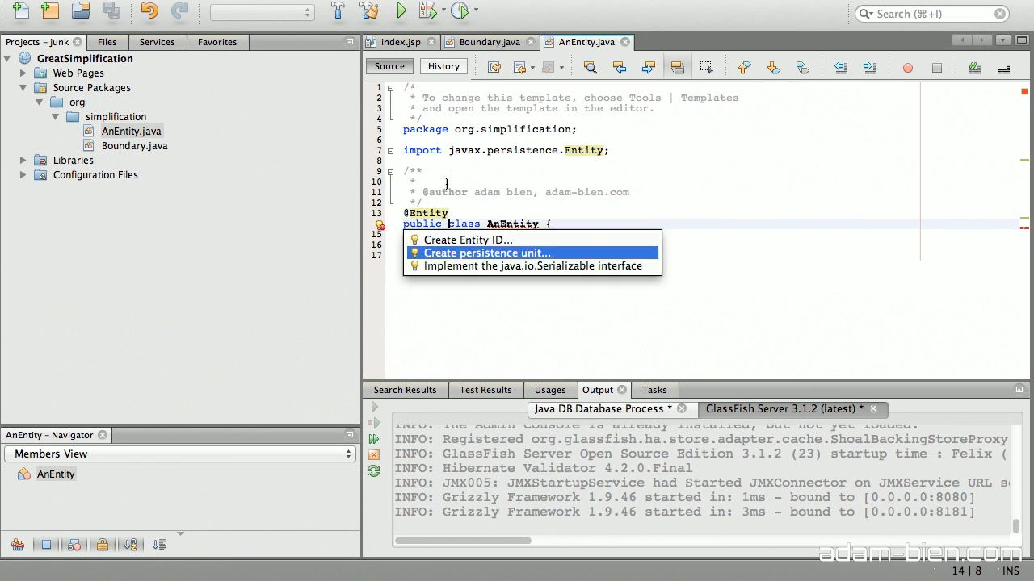
click(486, 252)
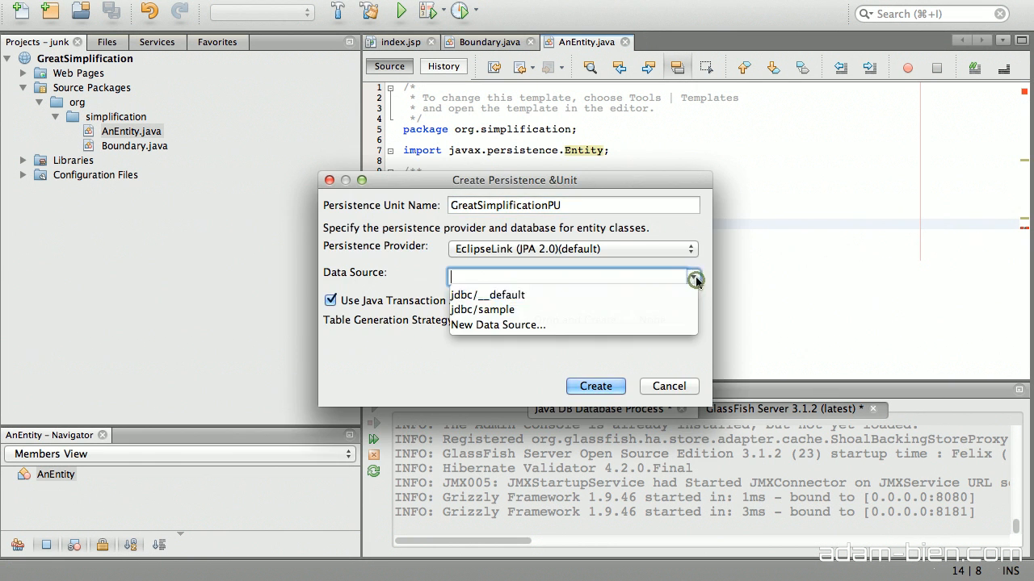
click(481, 310)
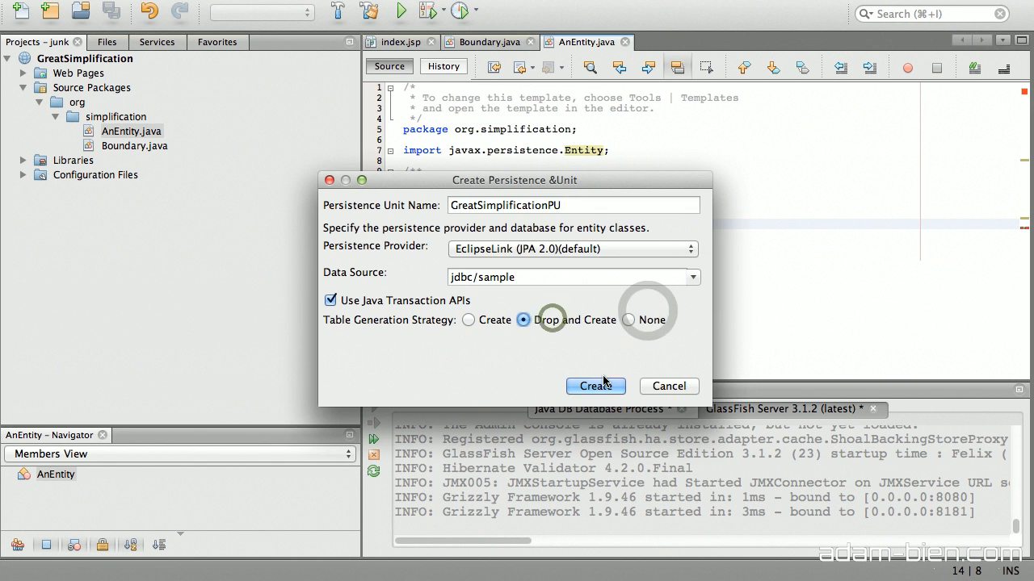
click(595, 386)
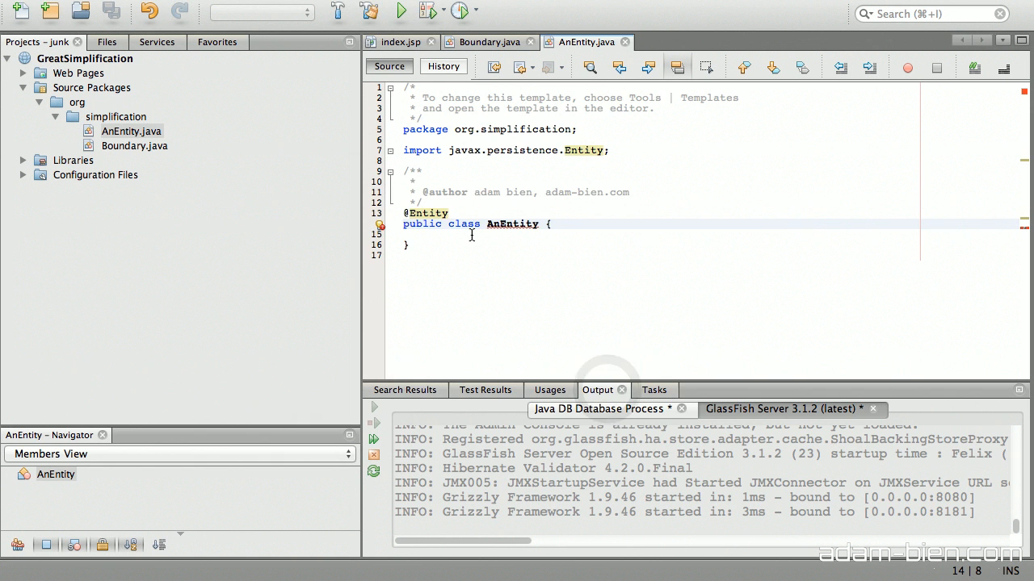
text(private long id;)
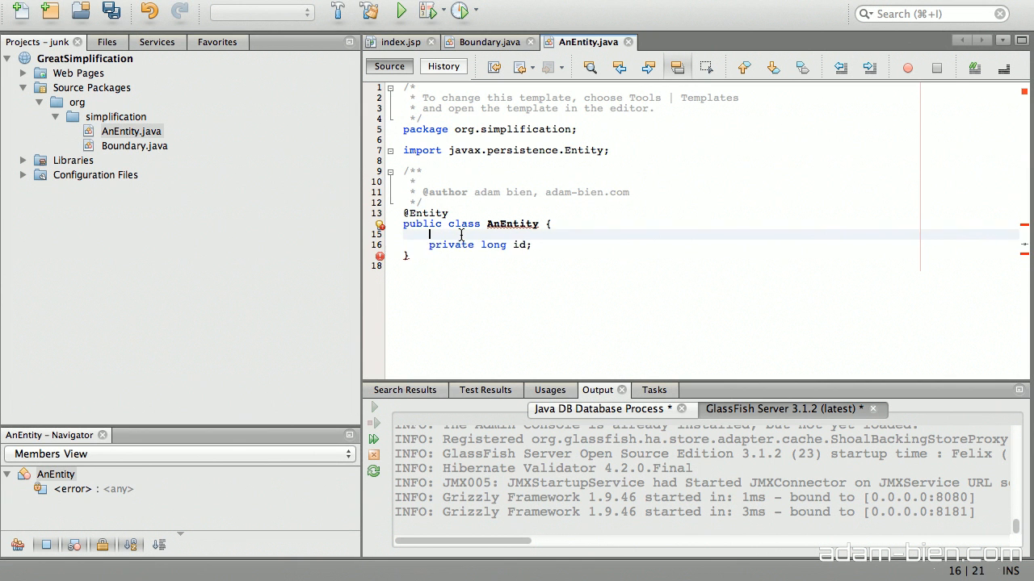
text(@Id)
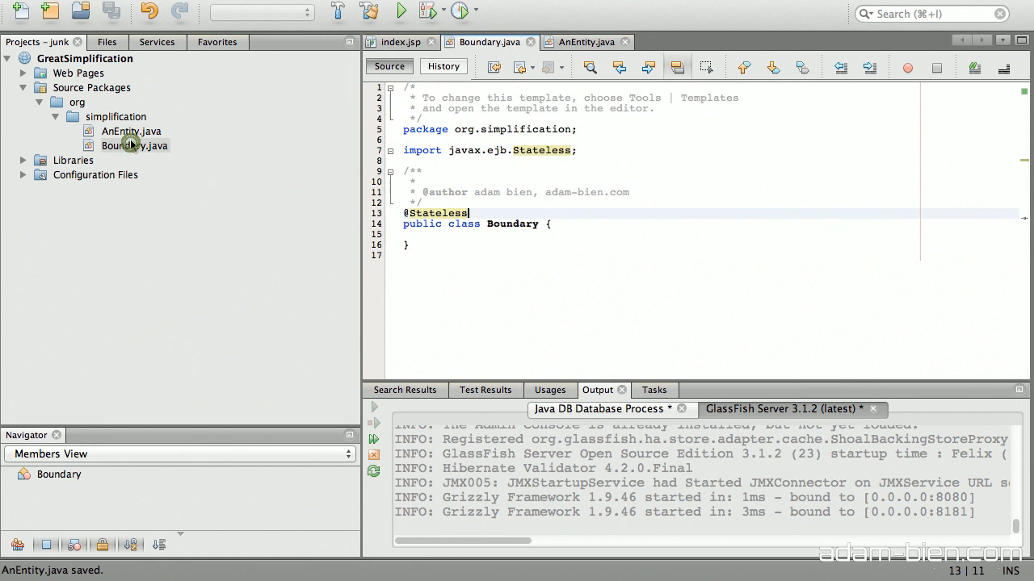
text(Entity)
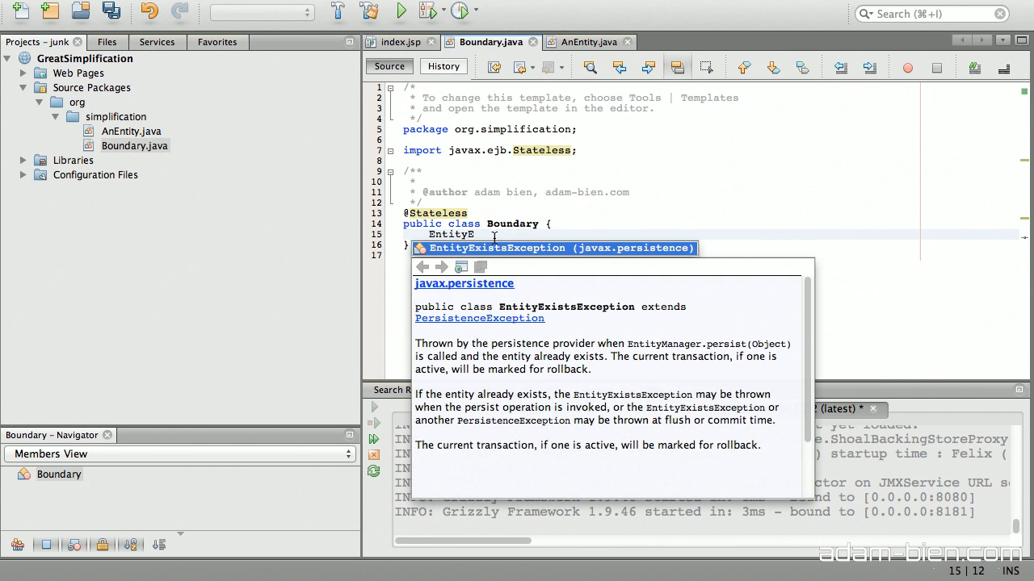
text(EntityManager)
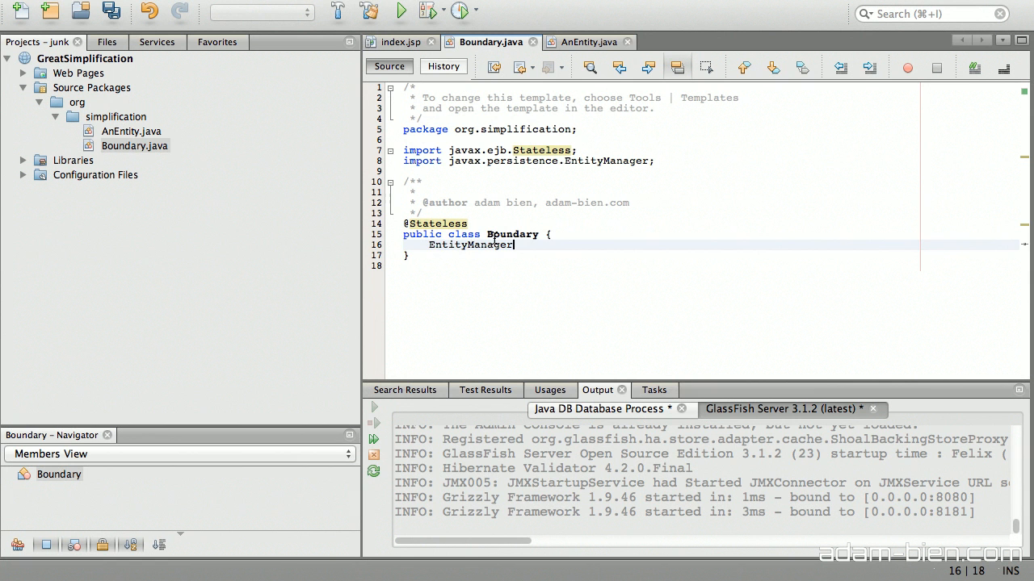
text(em;)
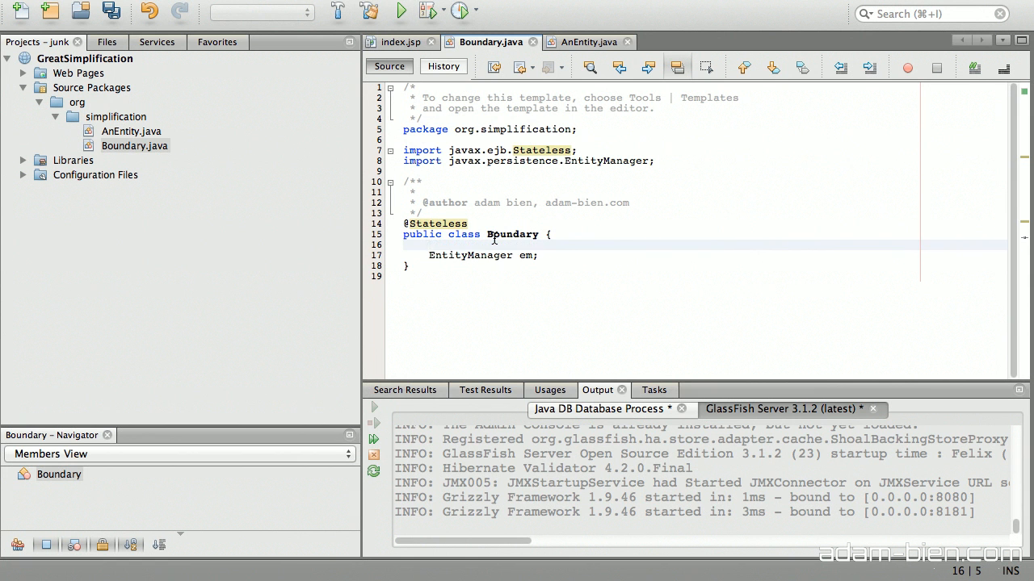
text(@PersistenceContext)
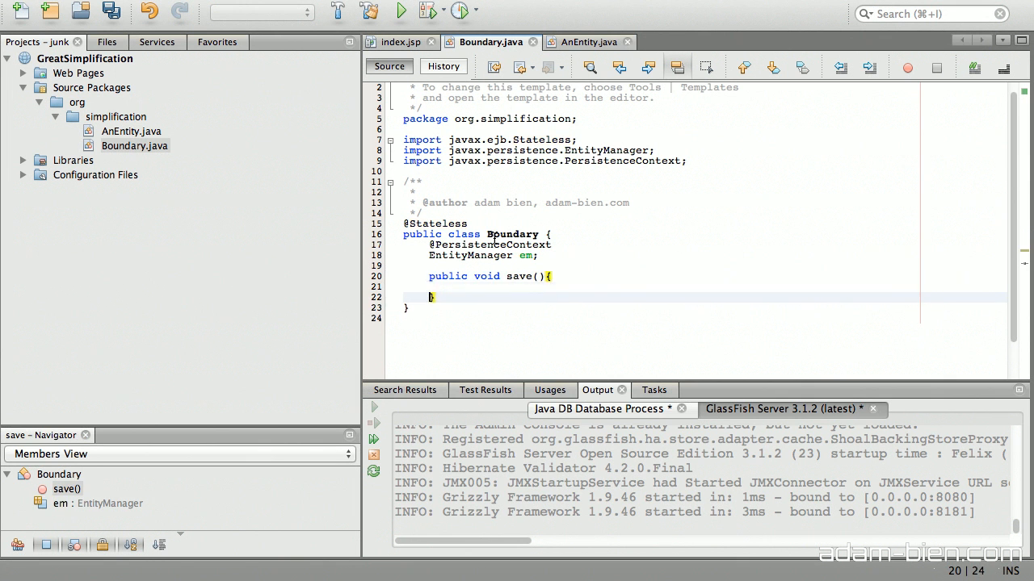
Write a save() method calling em.merge(new AnEntity()) and save the class
text(em.merge(new An)
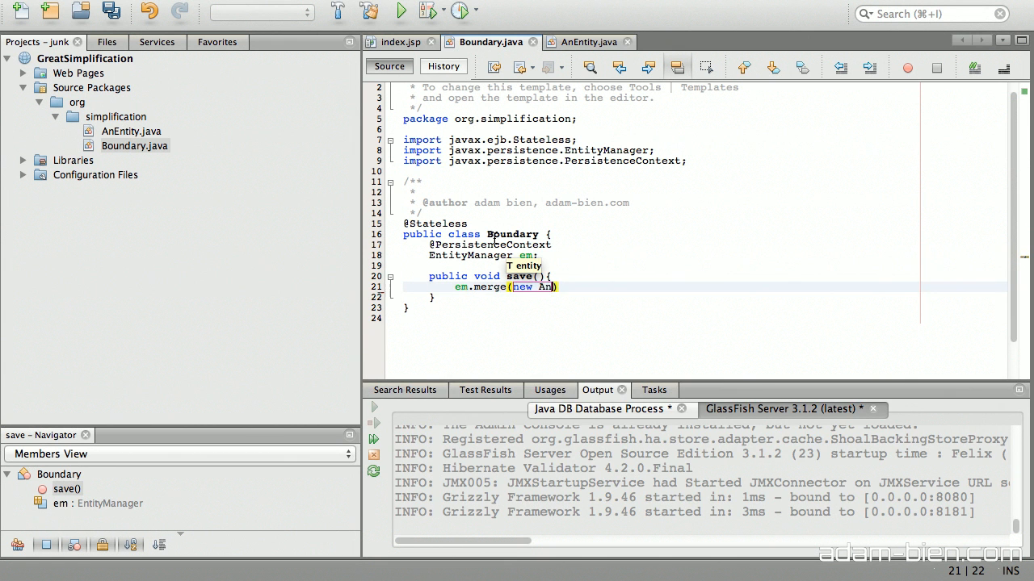
text(Entity())
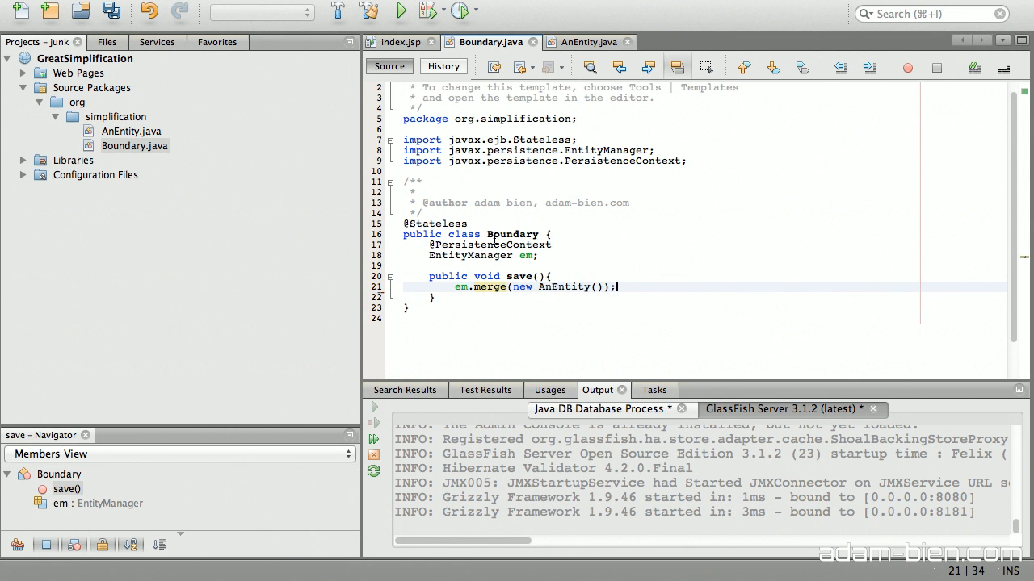
key(ctrl+s)
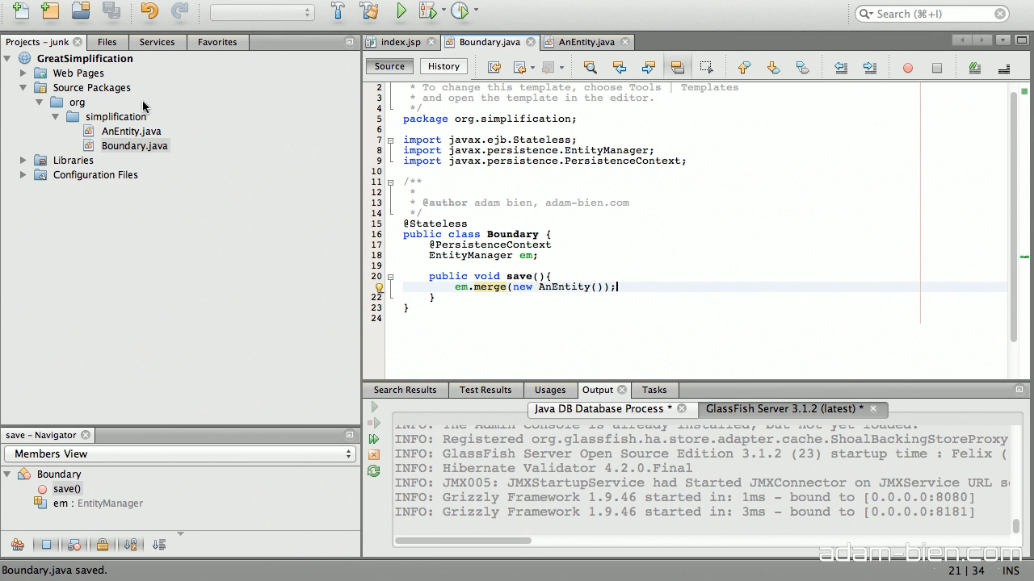
right_click(117, 117)
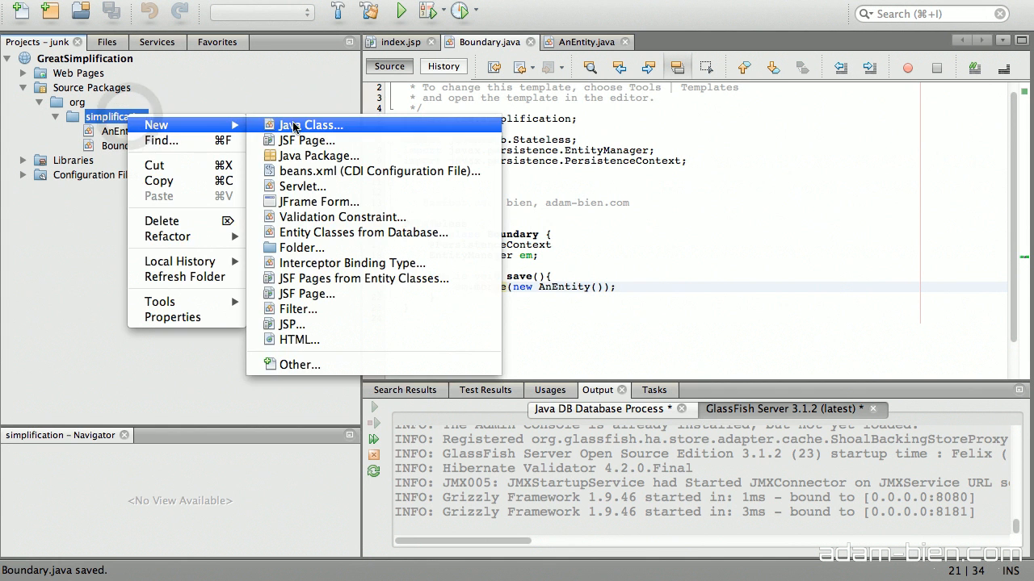
click(310, 124)
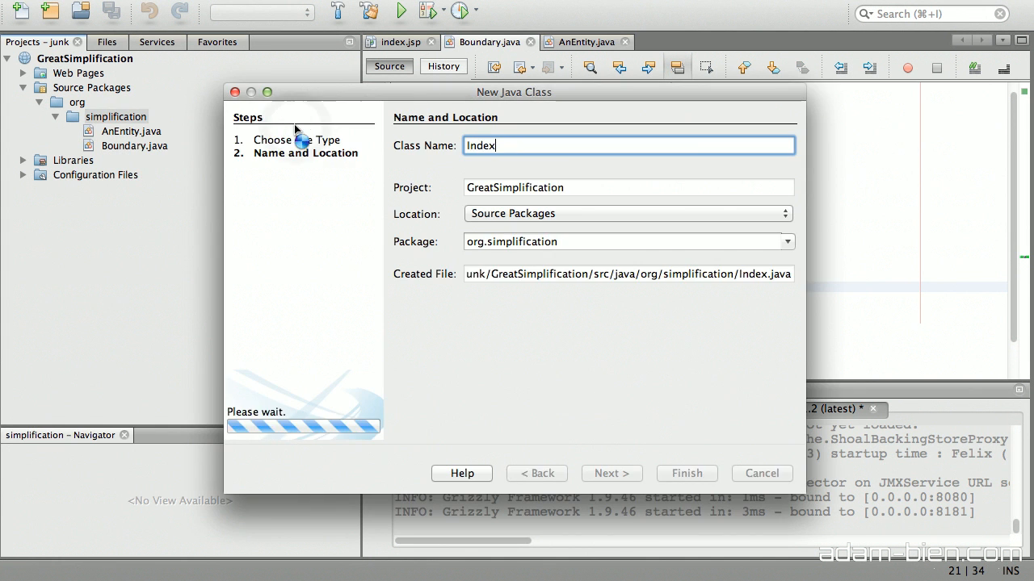
click(684, 473)
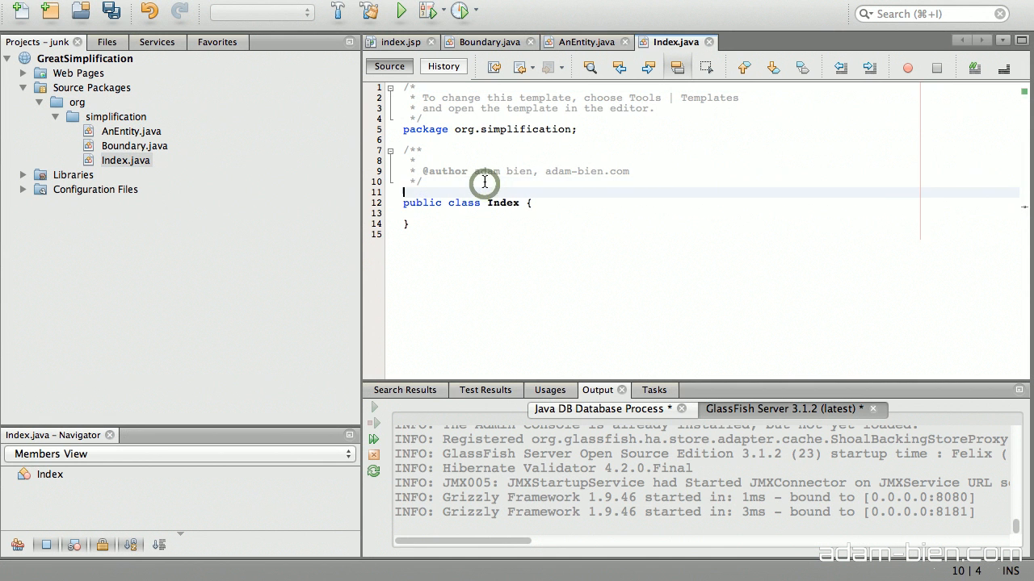
text(@Model)
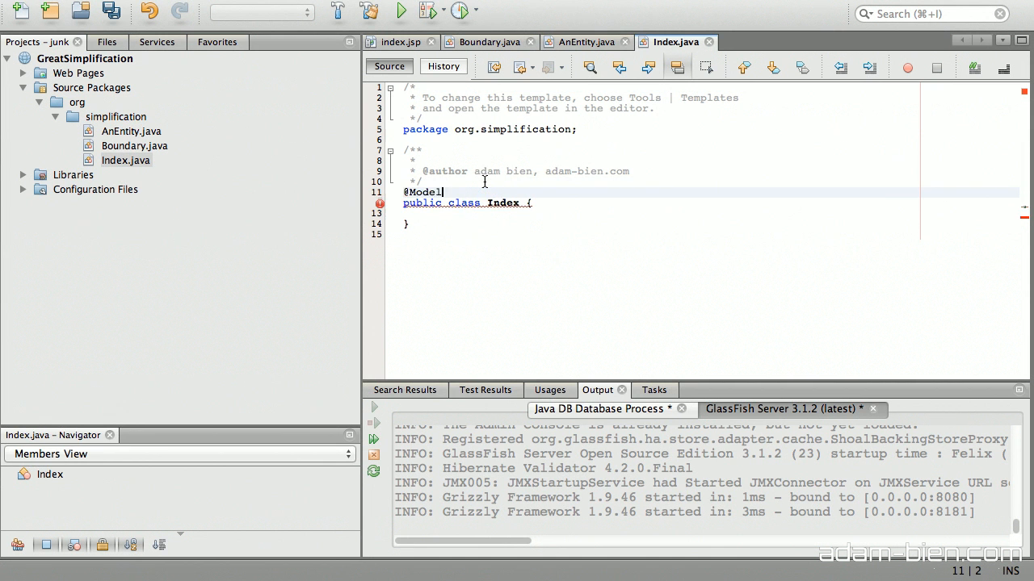
key(cmd+shift+i)
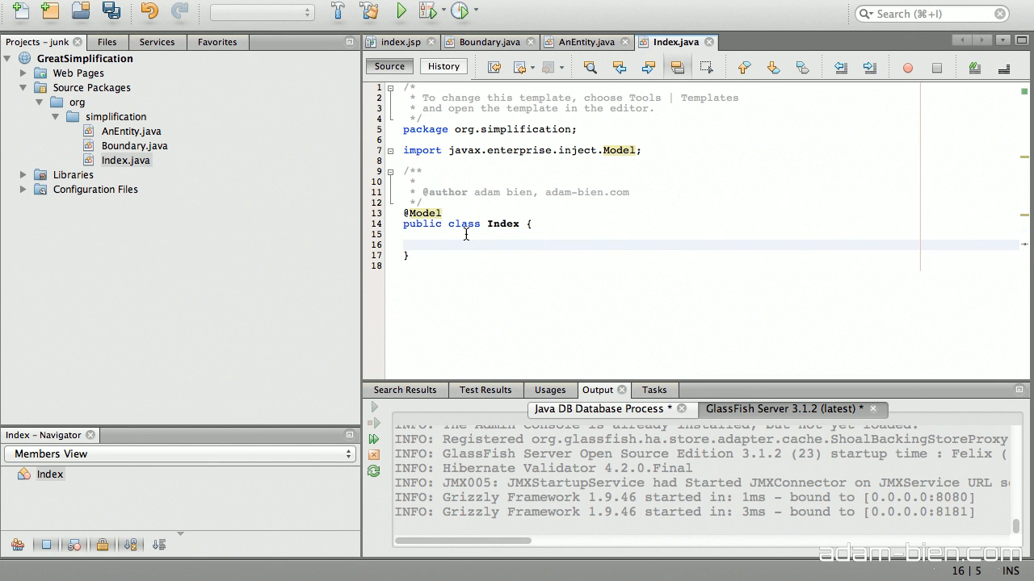
text(public Ojub)
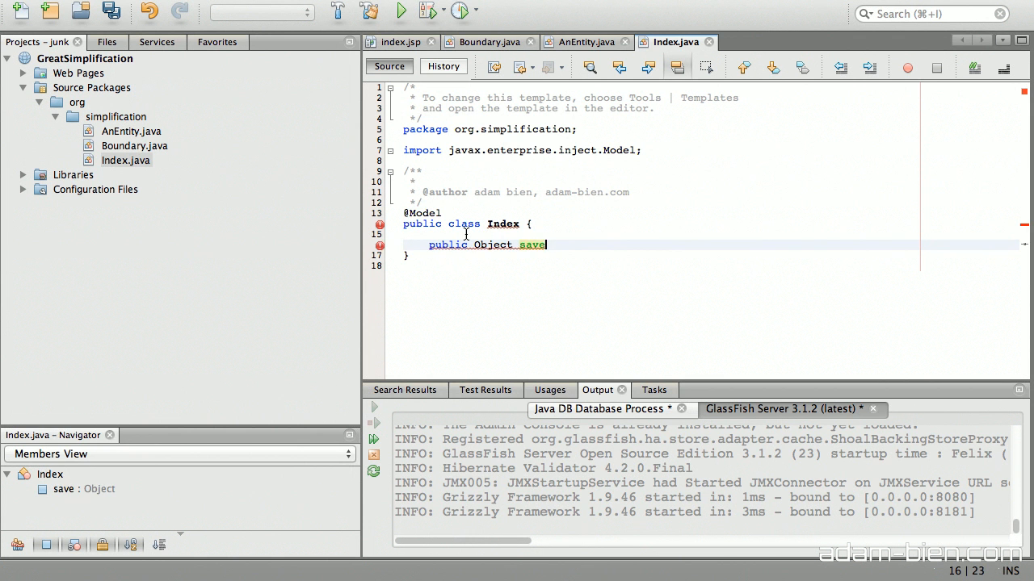
text((){})
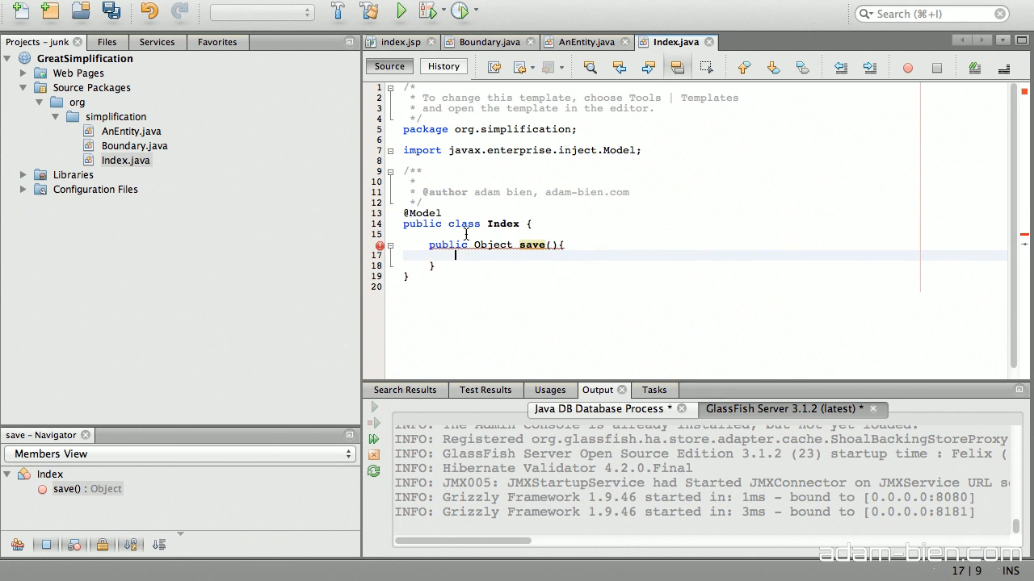
text(reuturn null;)
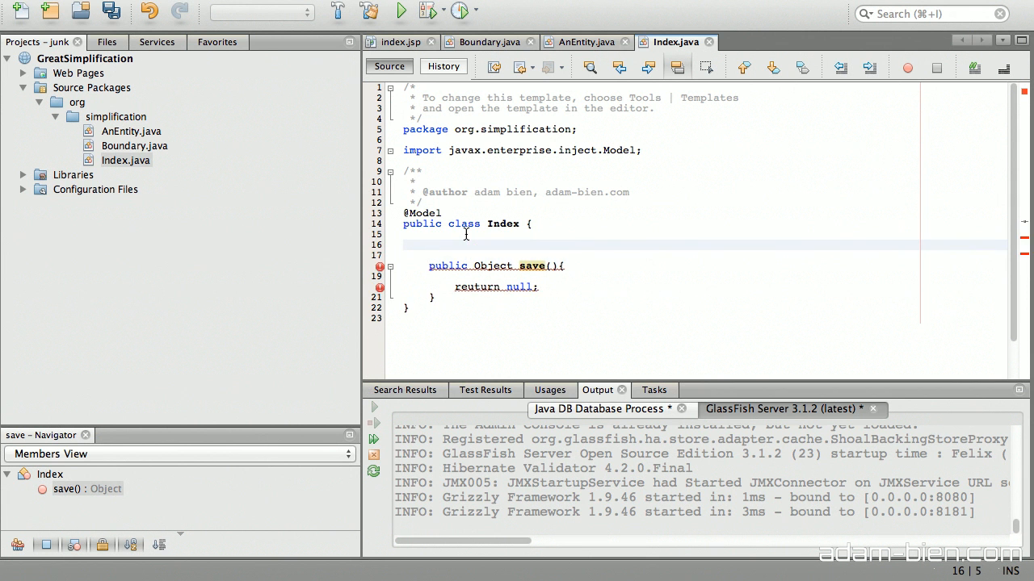
text(Boundary b;)
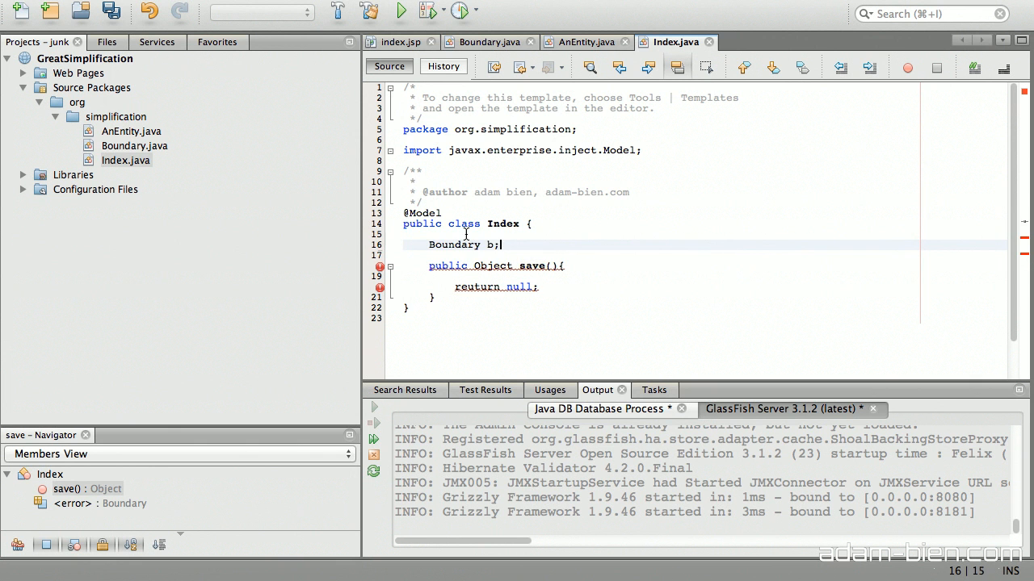
text(@O)
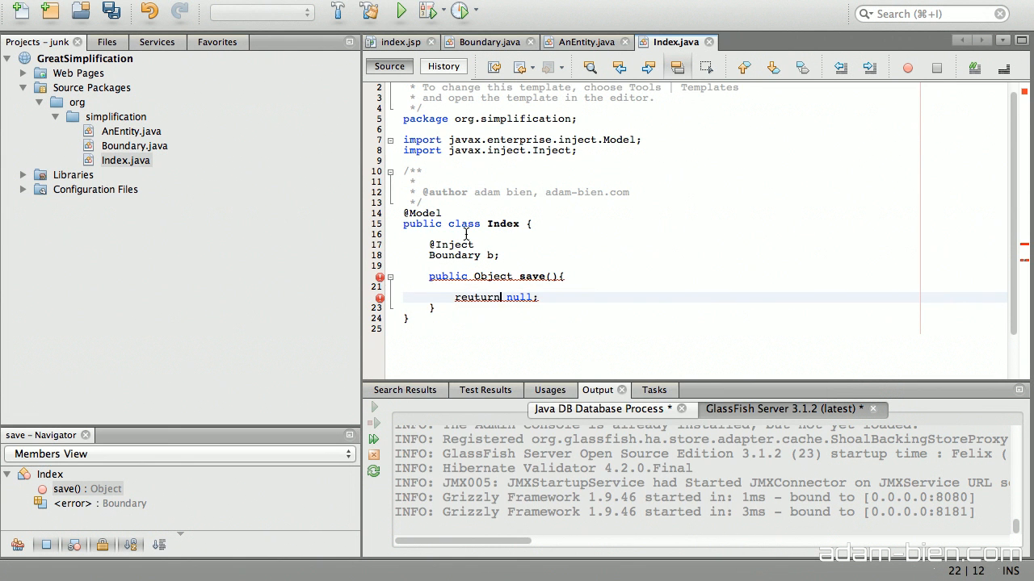
text(b)
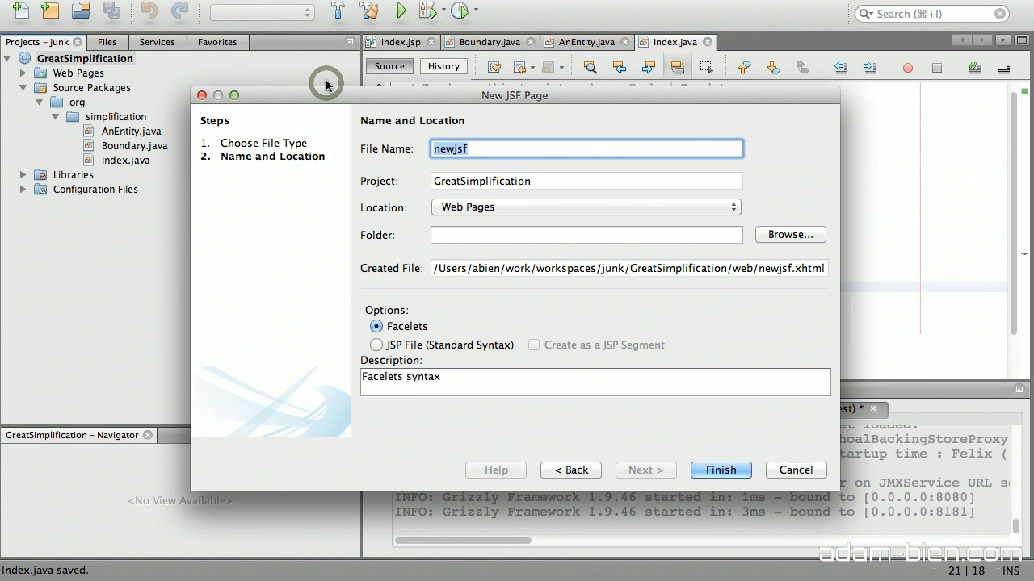
Create index.xhtml with an h:form holding an h:commandButton value="Save" action="#{index.save}"
click(720, 470)
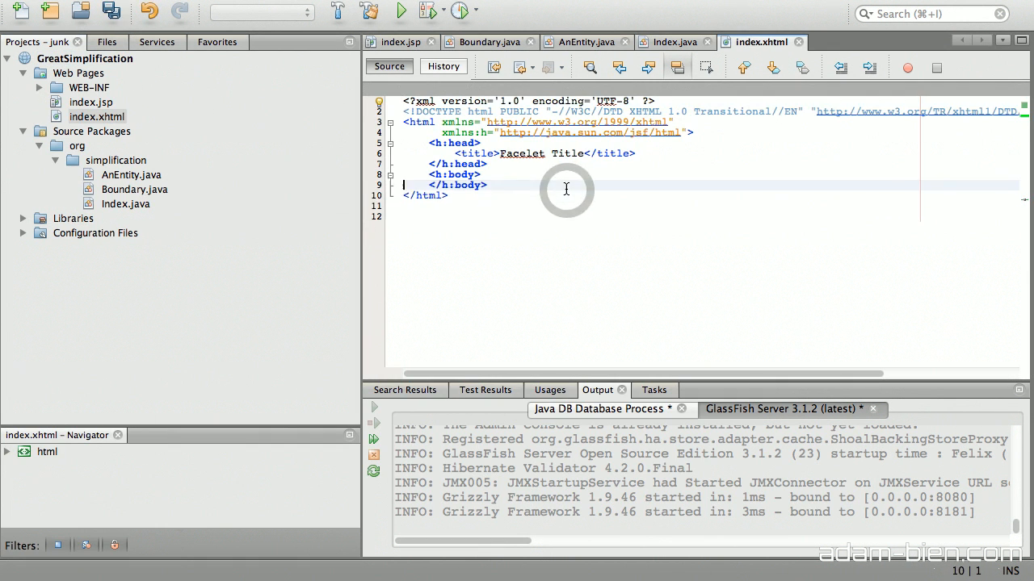
text(<h:form>)
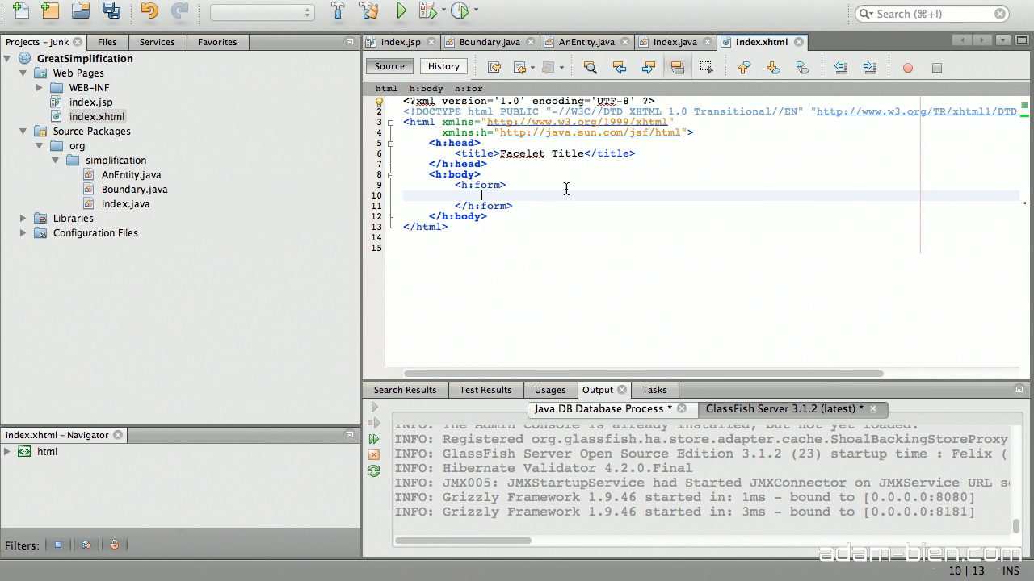
text(<h:commandButton)
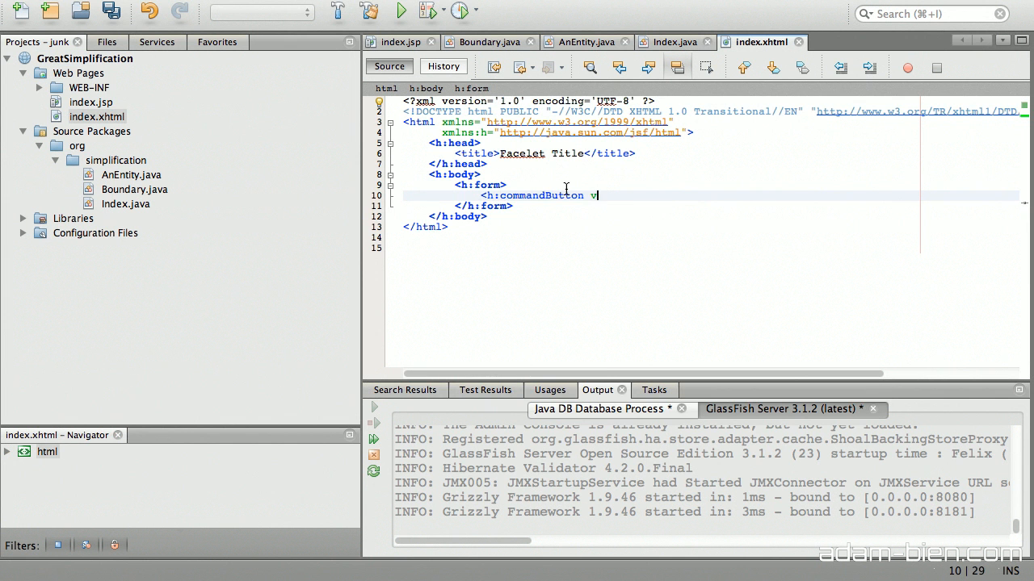
text(value="")
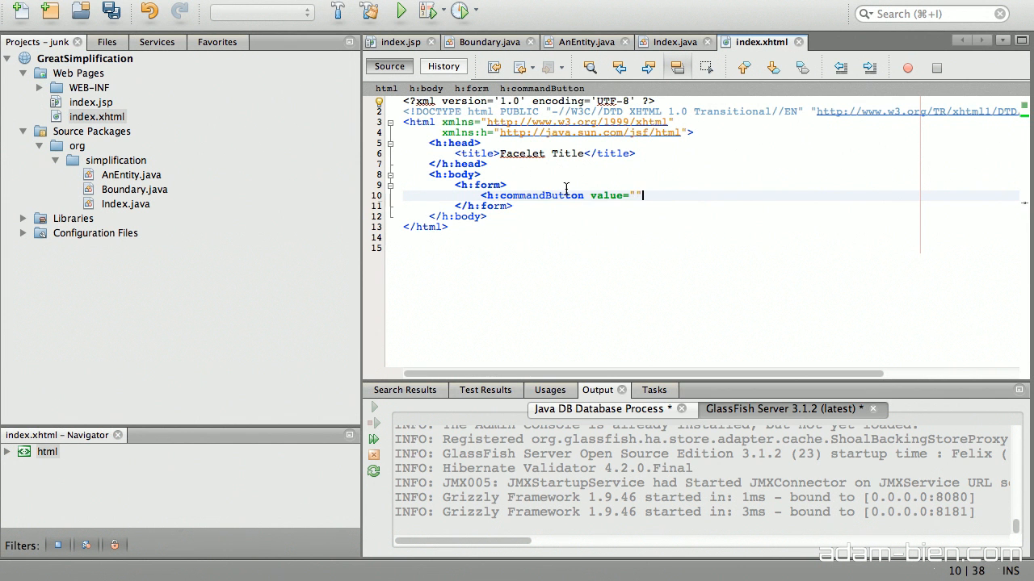
text(Sav)
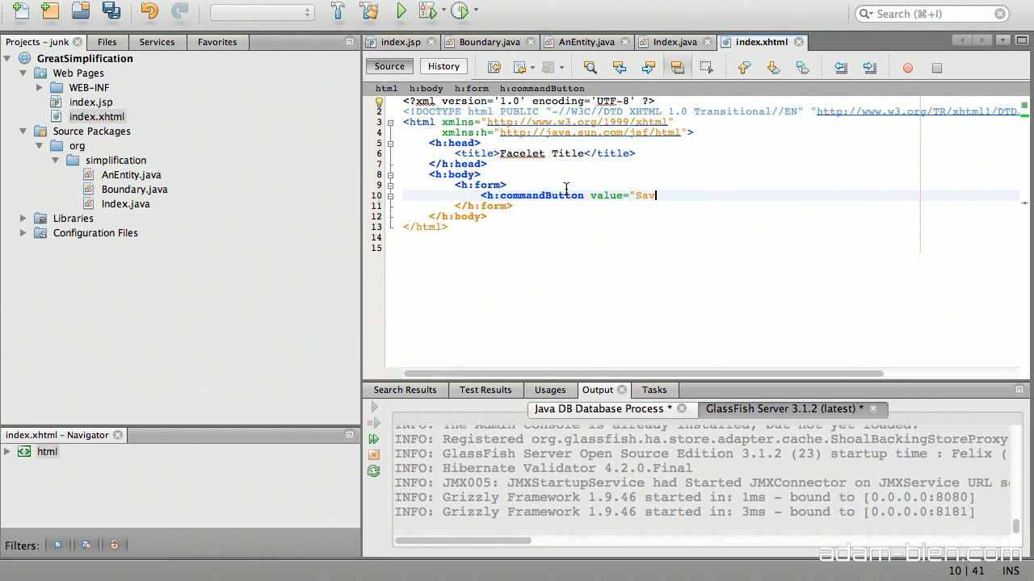
text(e" action="#")
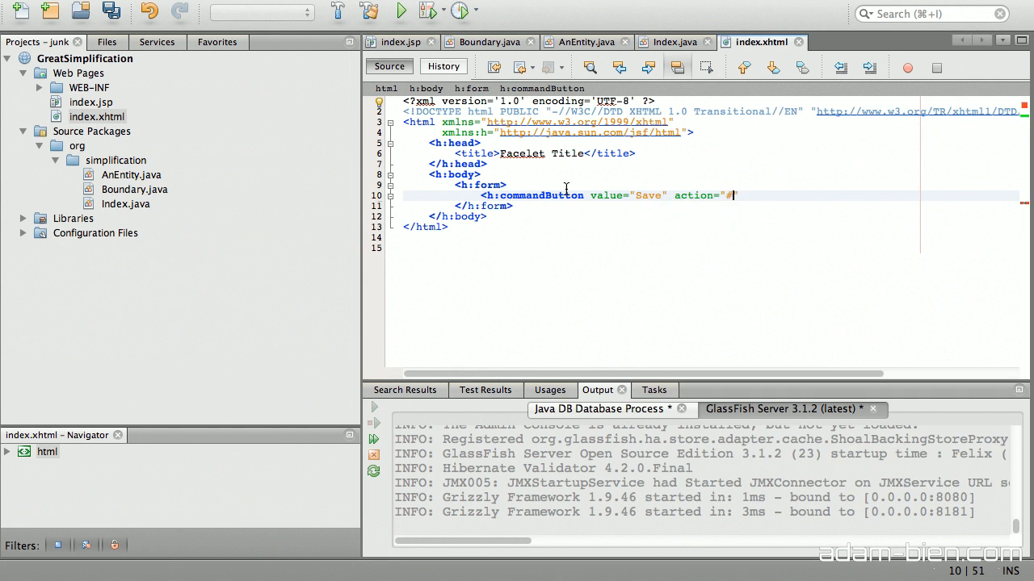
text({index.save)
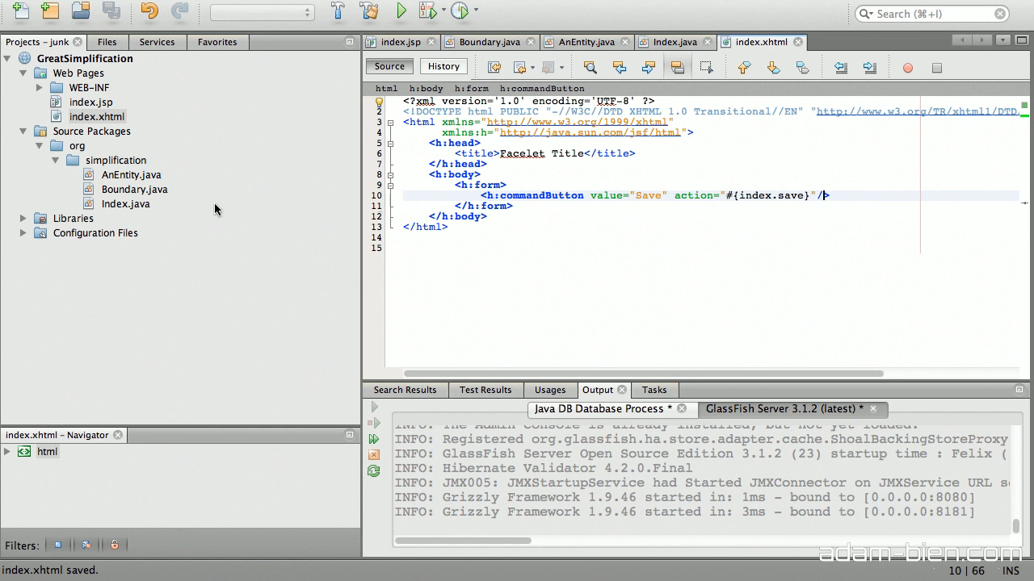
Build and deploy GreatSimplification, then show the database connections in Services
click(84, 58)
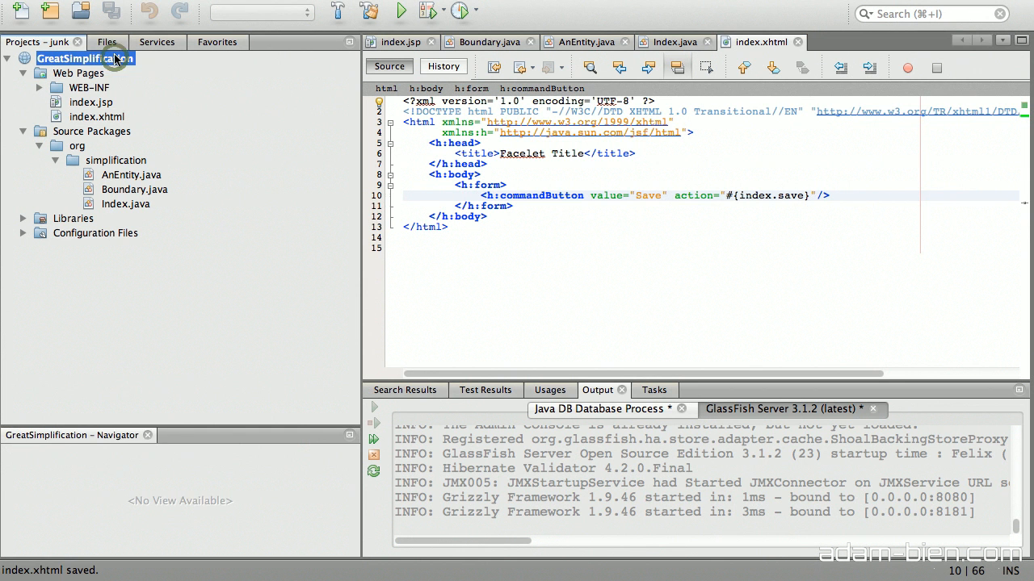
click(400, 10)
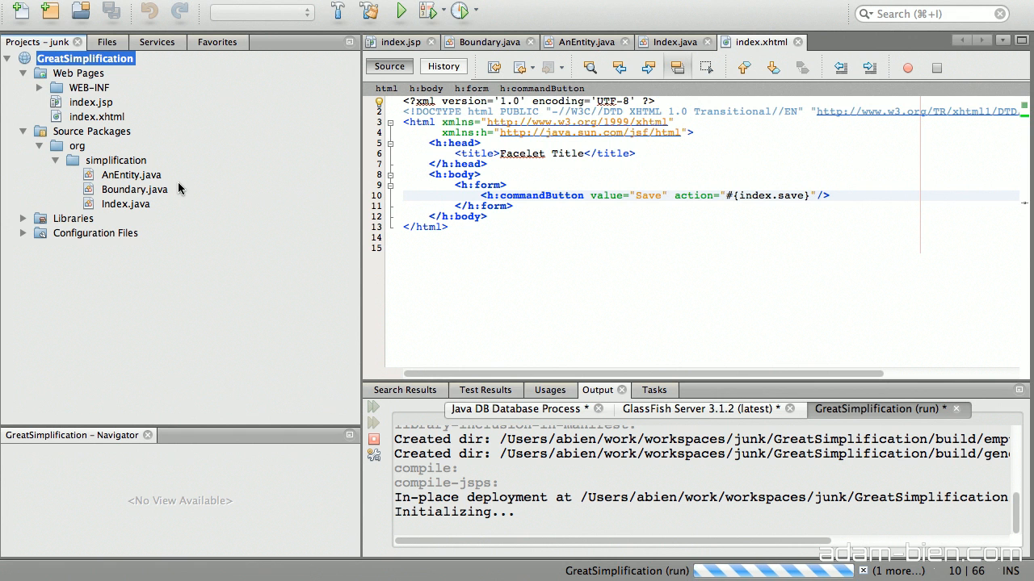
click(156, 42)
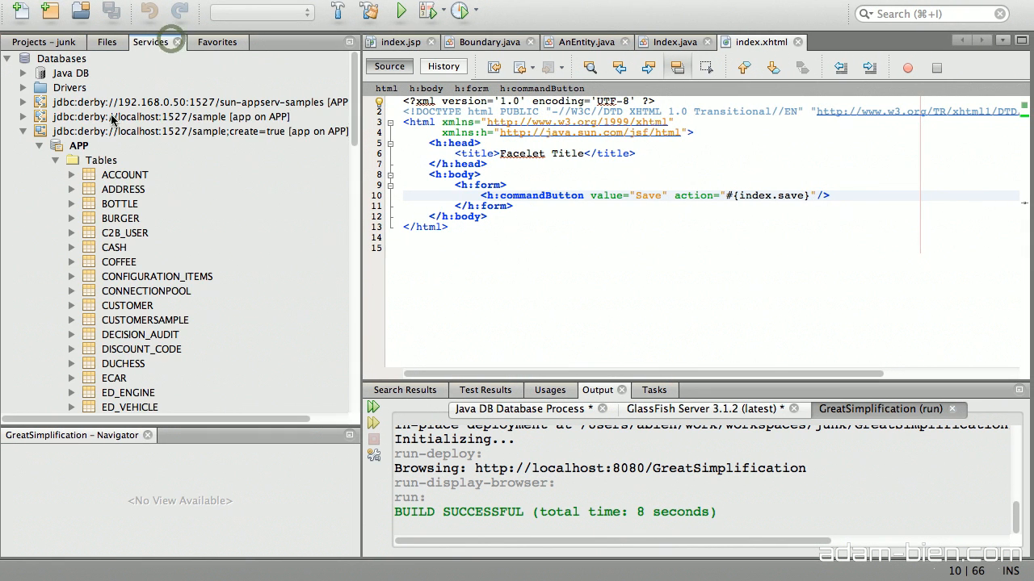
Refresh the tables, view data on ANENTITY, and rerun the query to see the saved rows
right_click(100, 160)
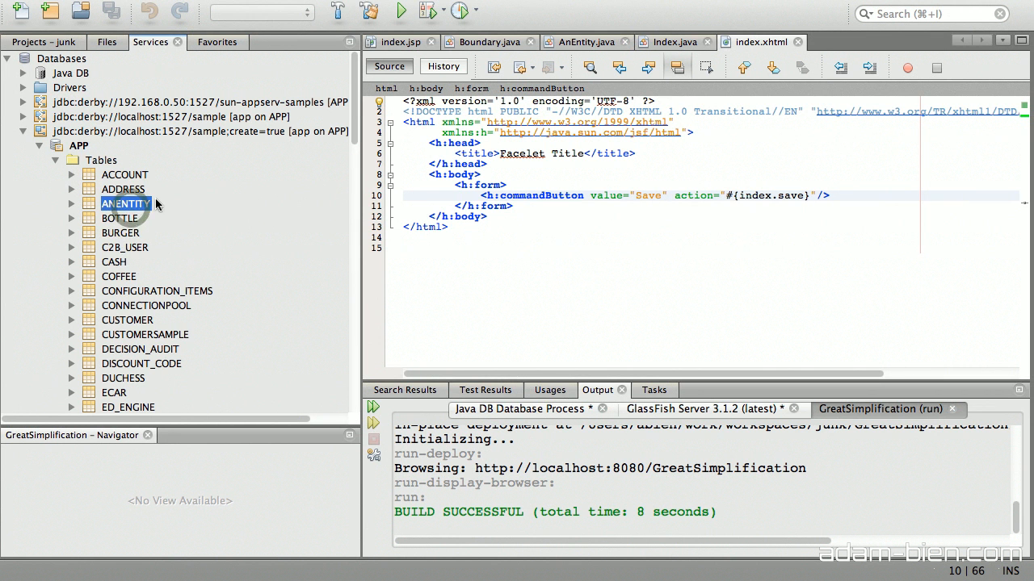
double_click(126, 204)
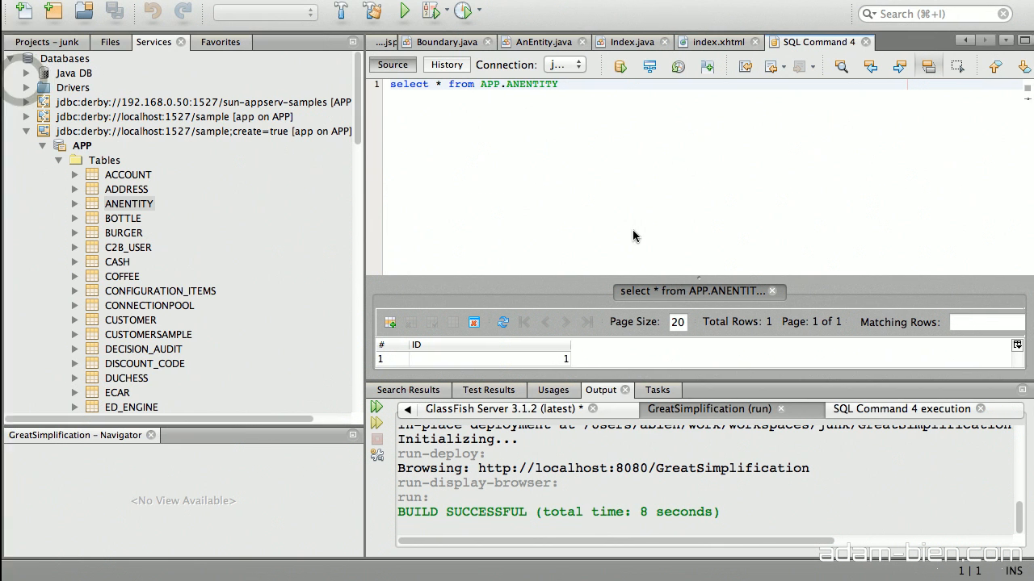
click(501, 323)
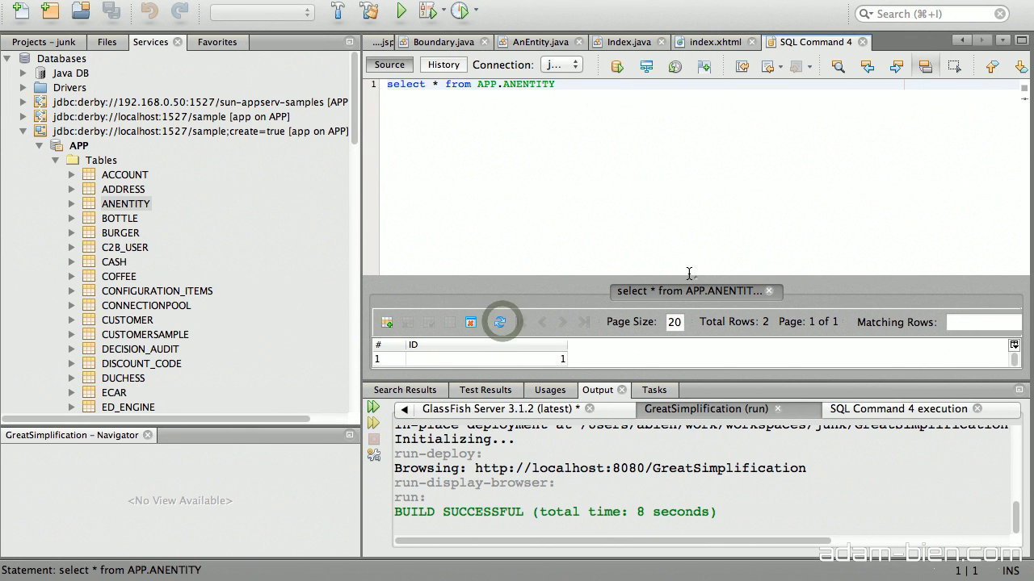
click(501, 321)
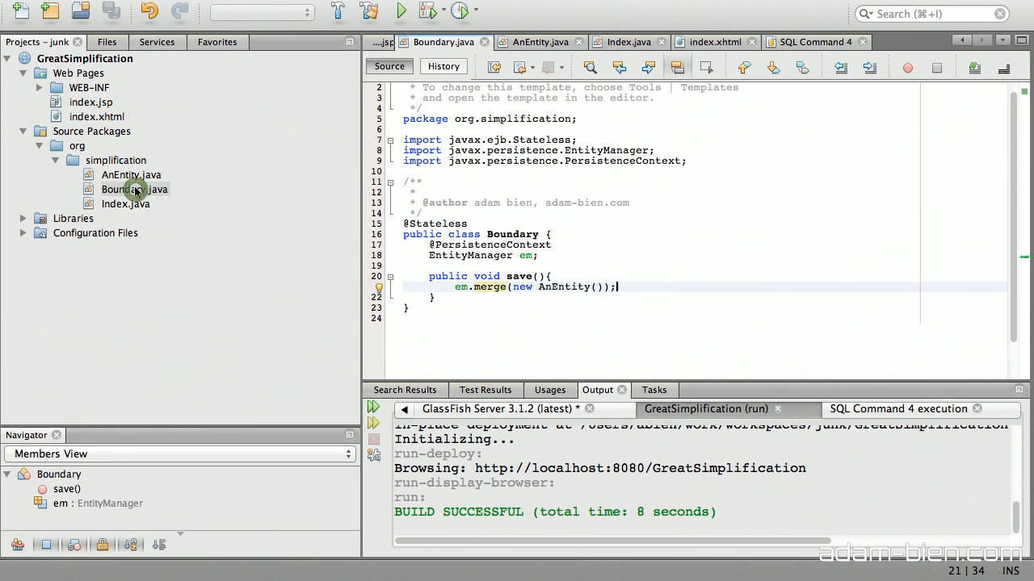
double_click(513, 234)
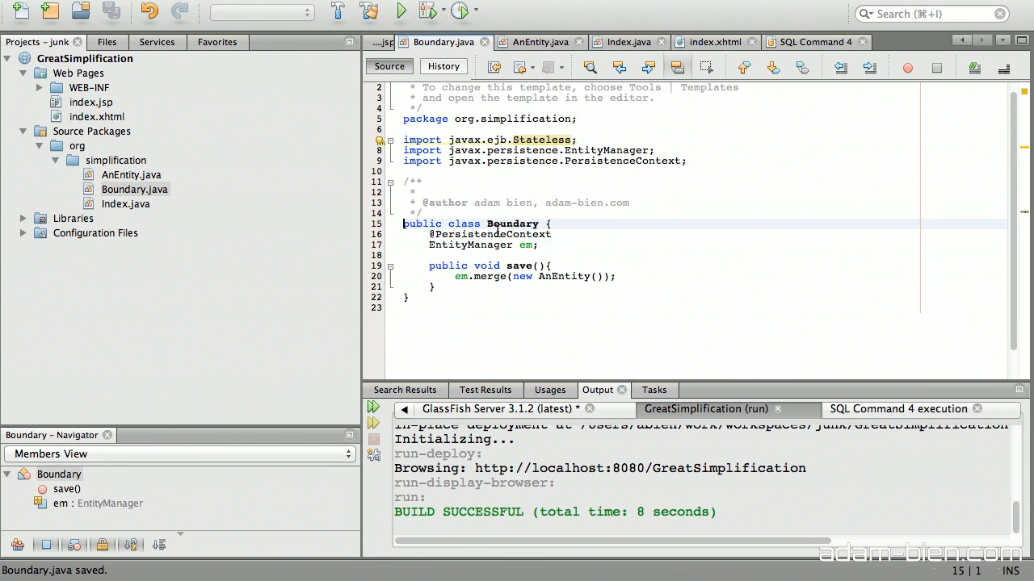
click(401, 10)
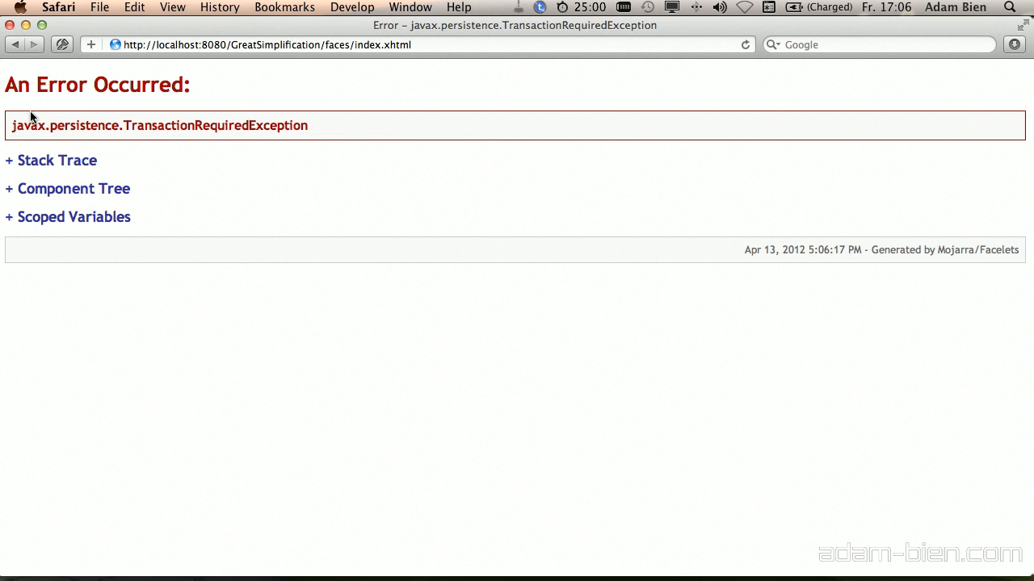
mouse_move(452, 175)
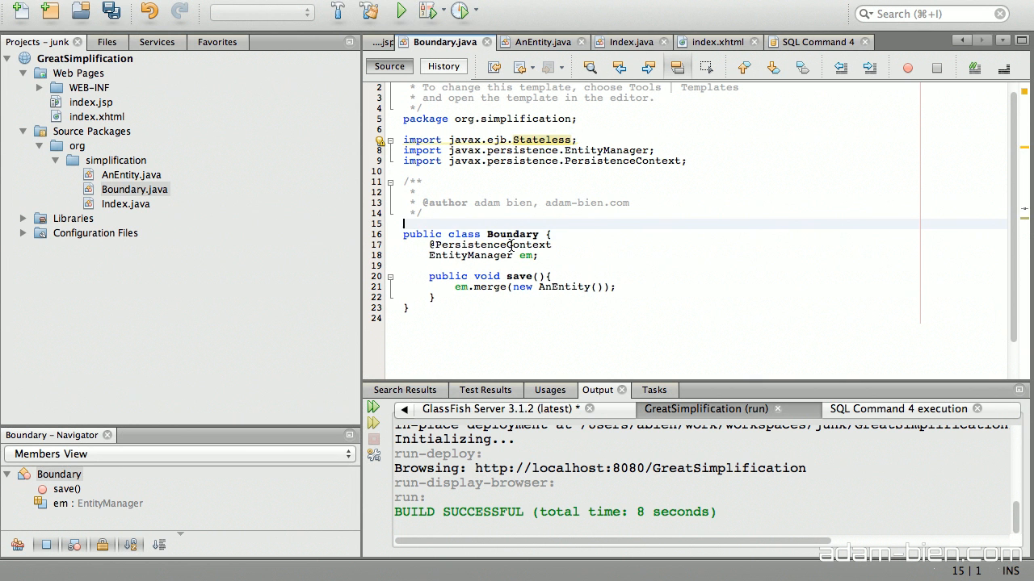
text(@Stateless)
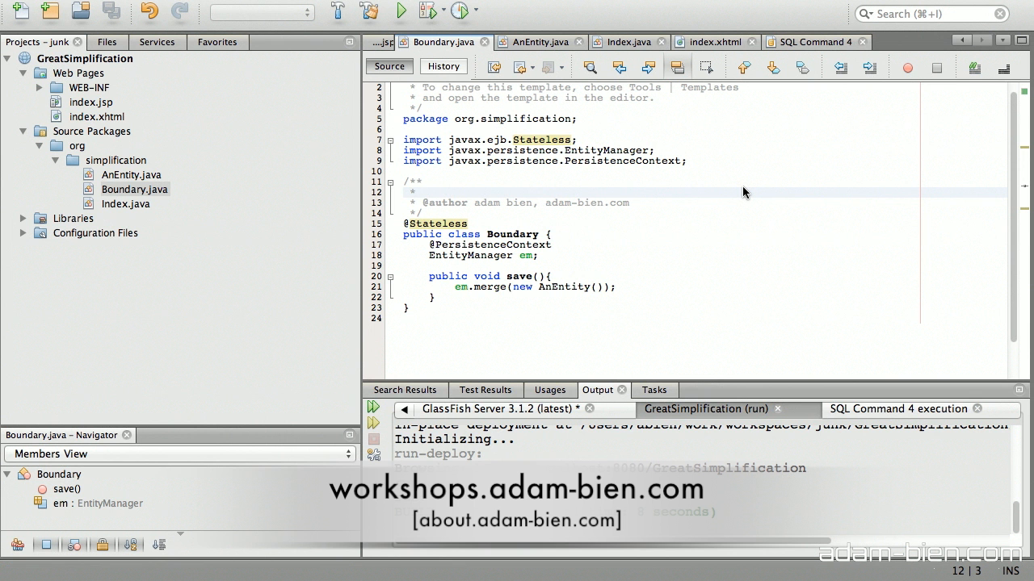
click(416, 192)
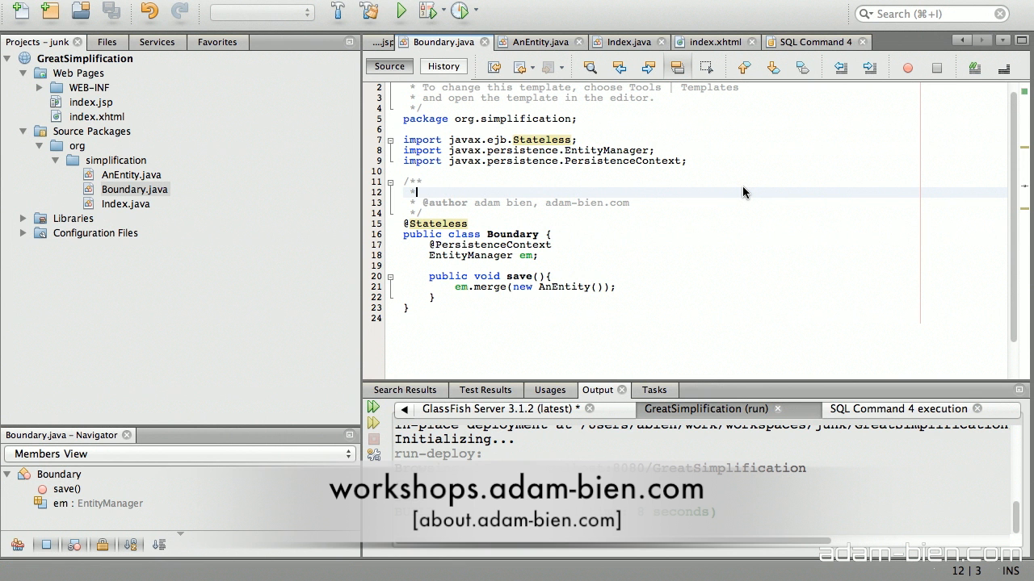